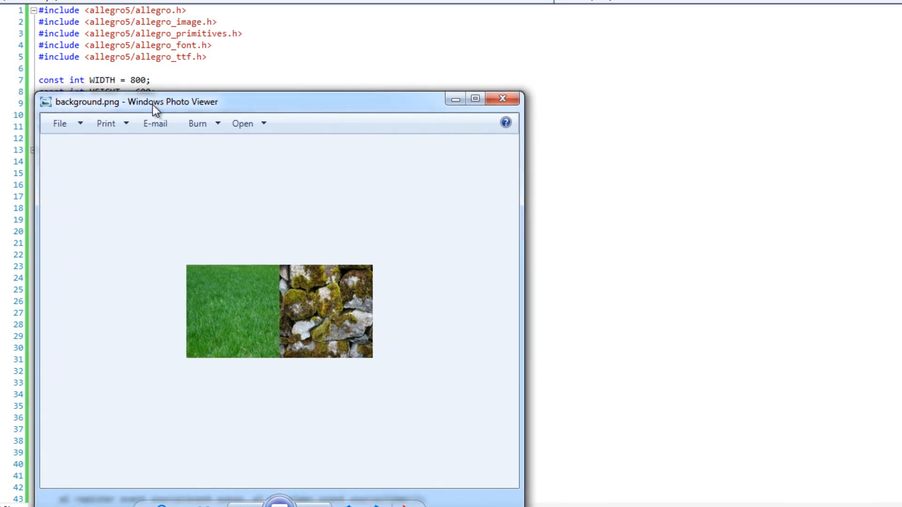
Look over the background.png tile image and close the Photo Viewer window.
left_click_drag(155, 109, 146, 109)
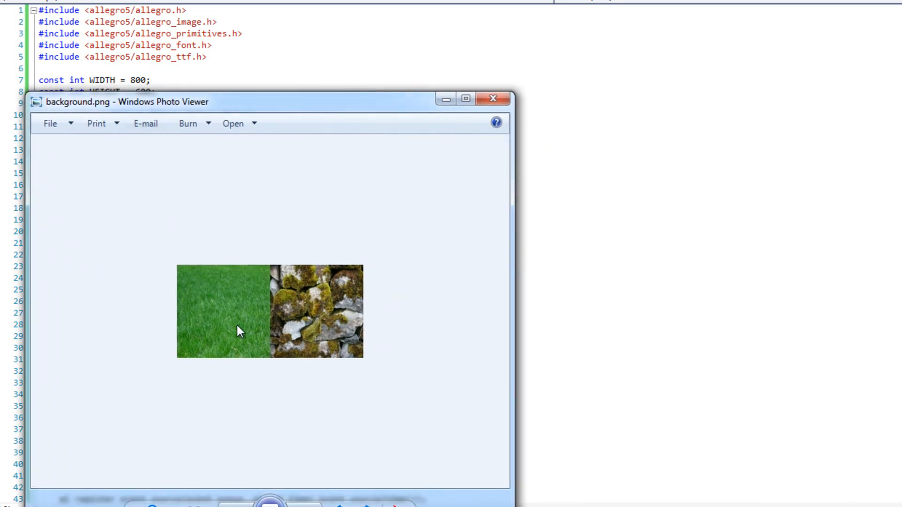
mouse_move(318, 322)
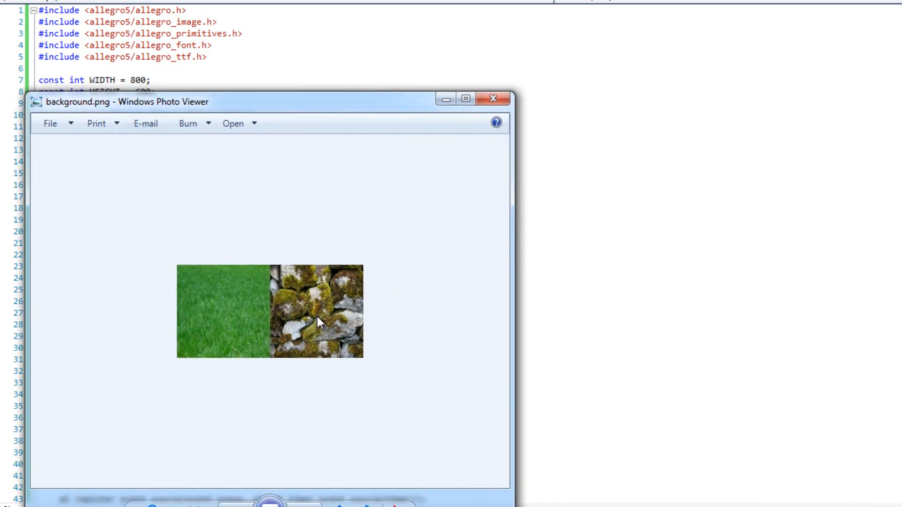
mouse_move(199, 342)
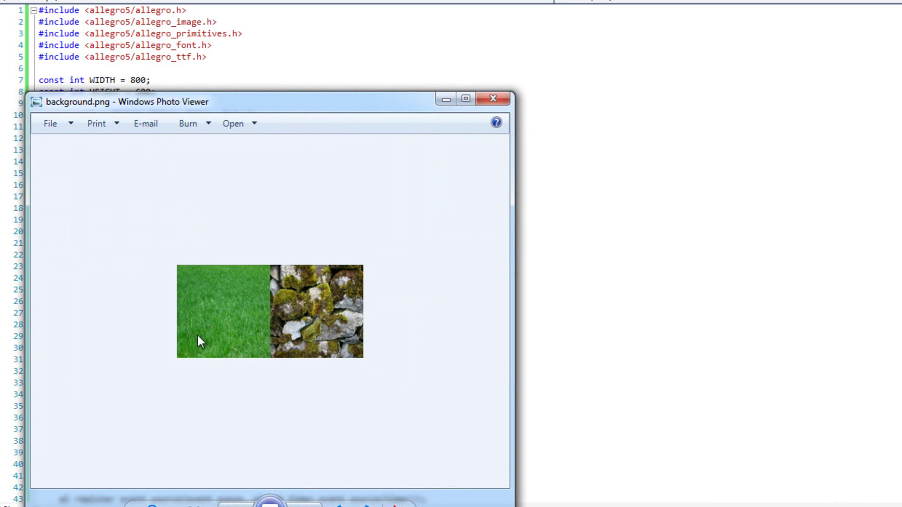
mouse_move(226, 307)
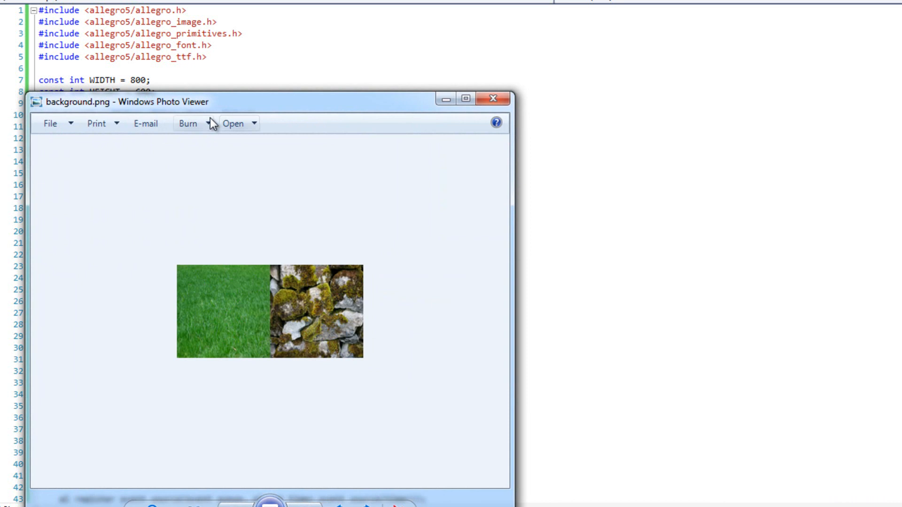
mouse_move(291, 267)
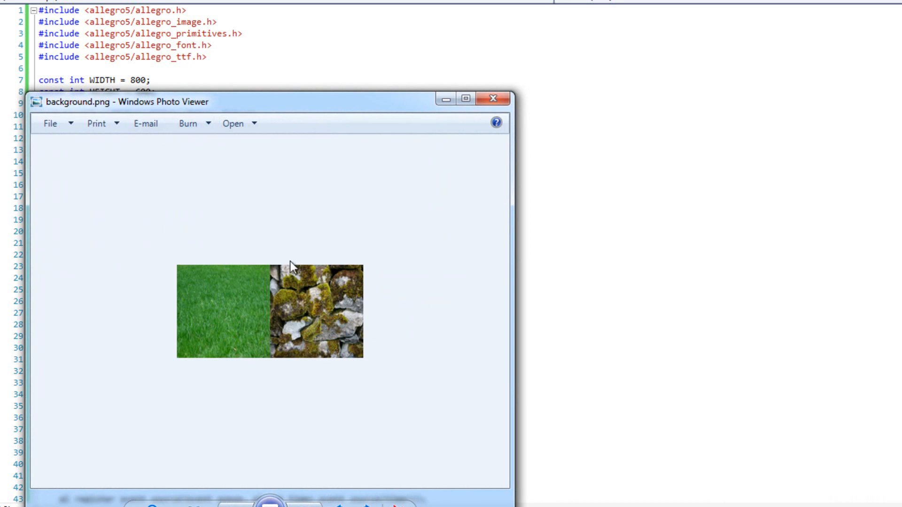
left_click(494, 99)
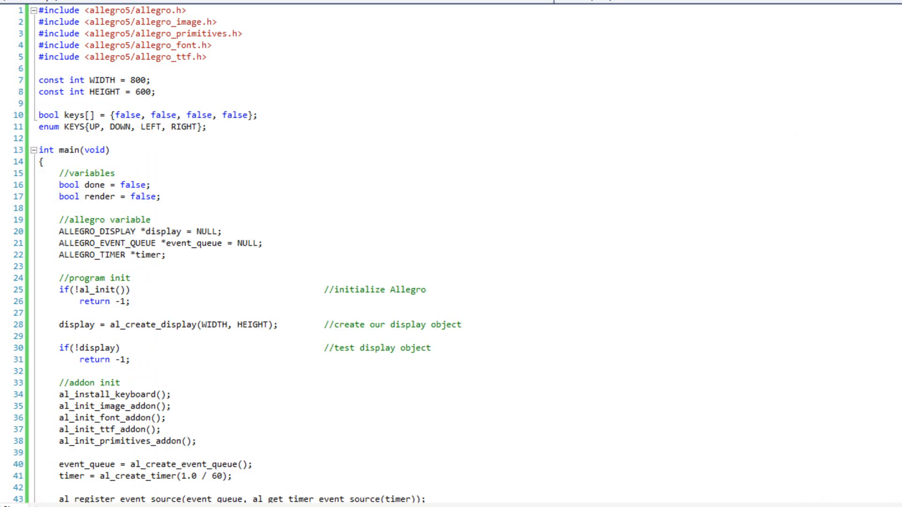
mouse_move(613, 167)
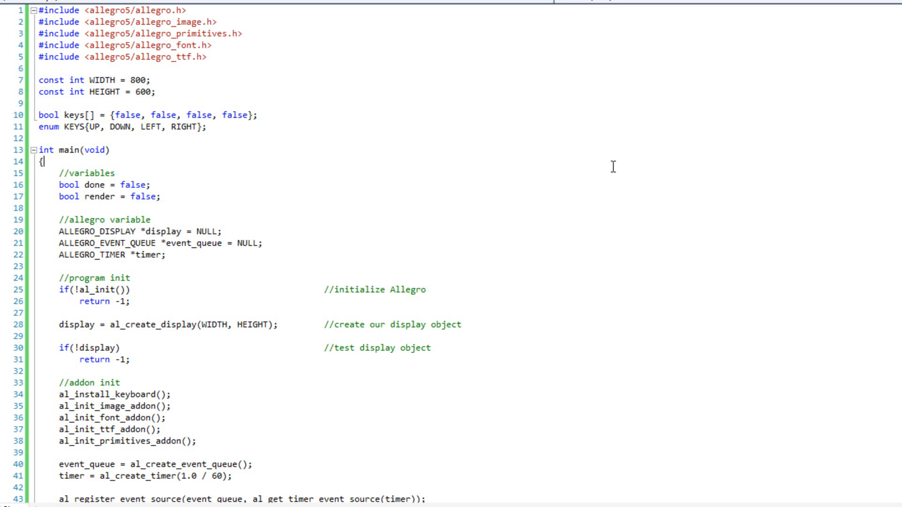
mouse_move(510, 137)
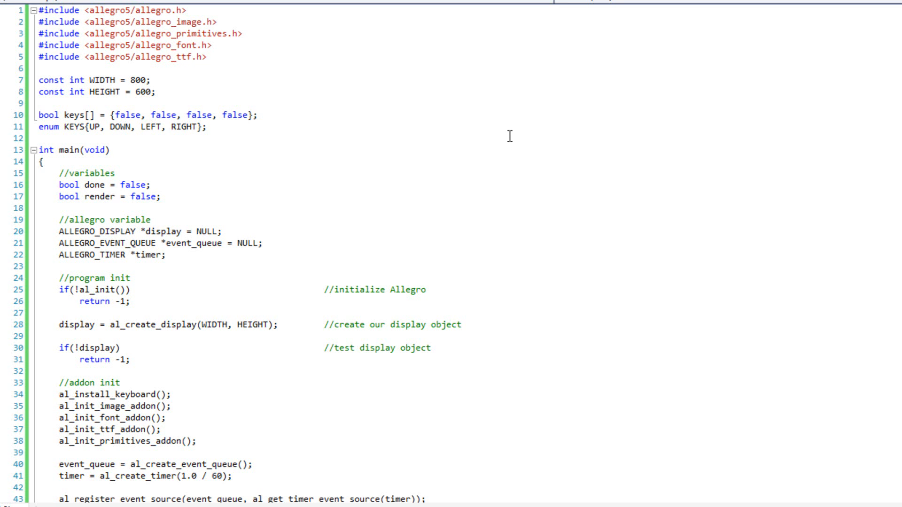
Highlight the done and render declarations and make room below them for new variables.
left_click_drag(36, 79, 158, 92)
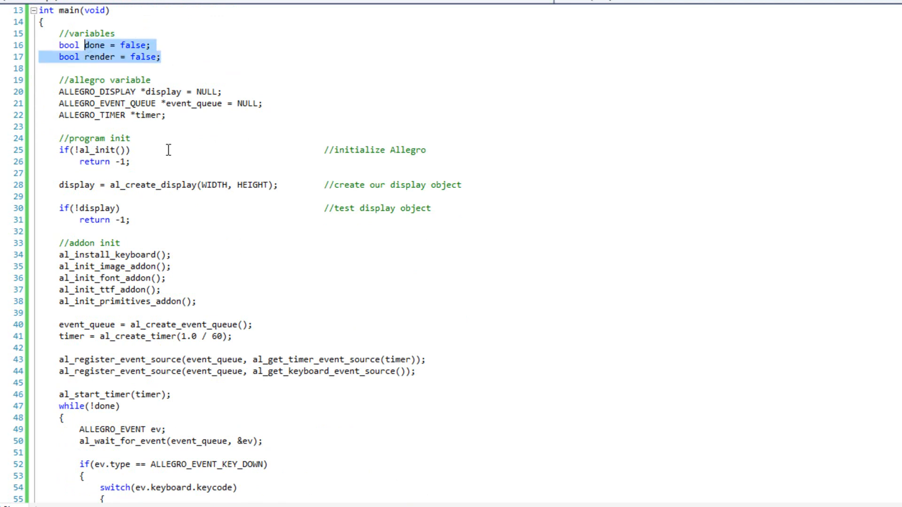
scroll("down", 3)
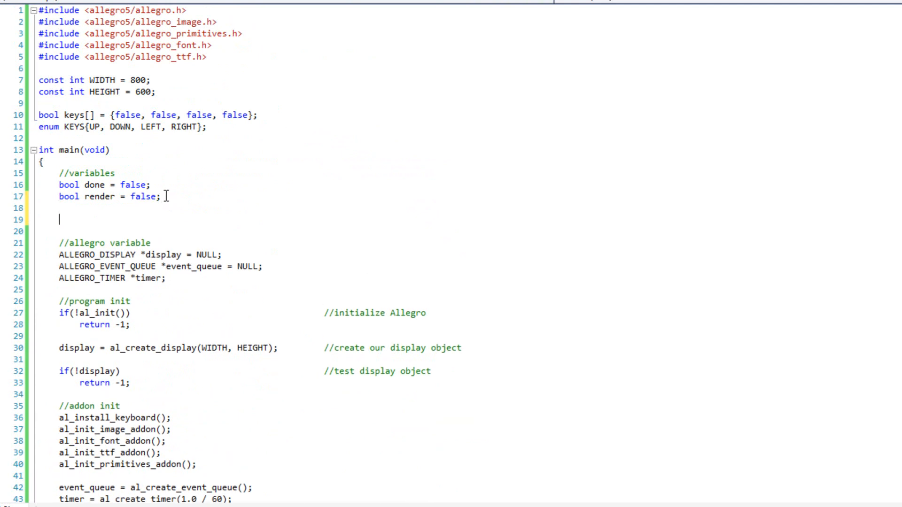
Declare int xOff and yOff, both initialised to 0, in main.
type("int xOff = 0;")
type("itn y")
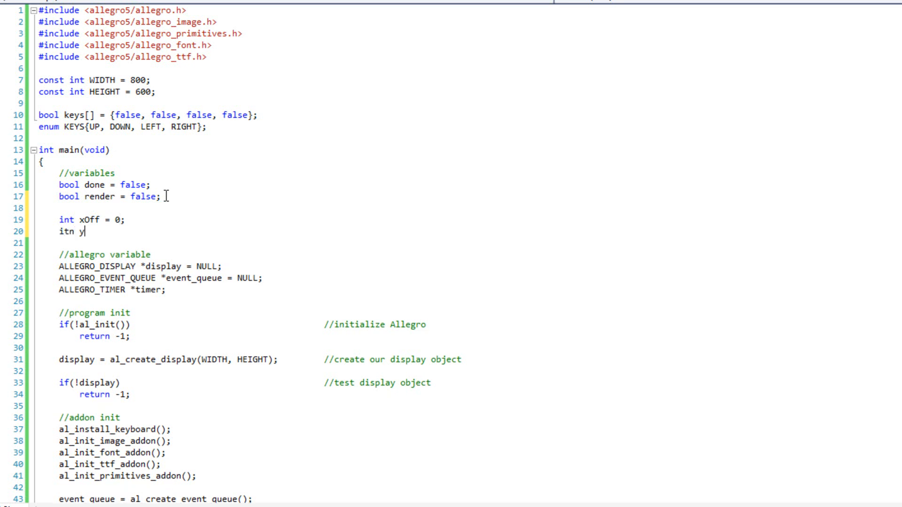
type("Off = 0;")
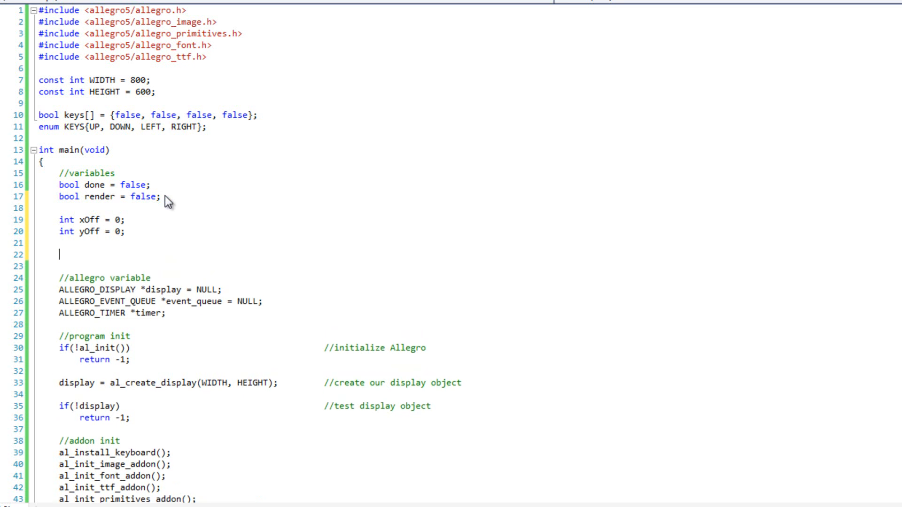
Declare int mapColumns = 10, mapSize = 100 and tileSize = 128.
type("int m")
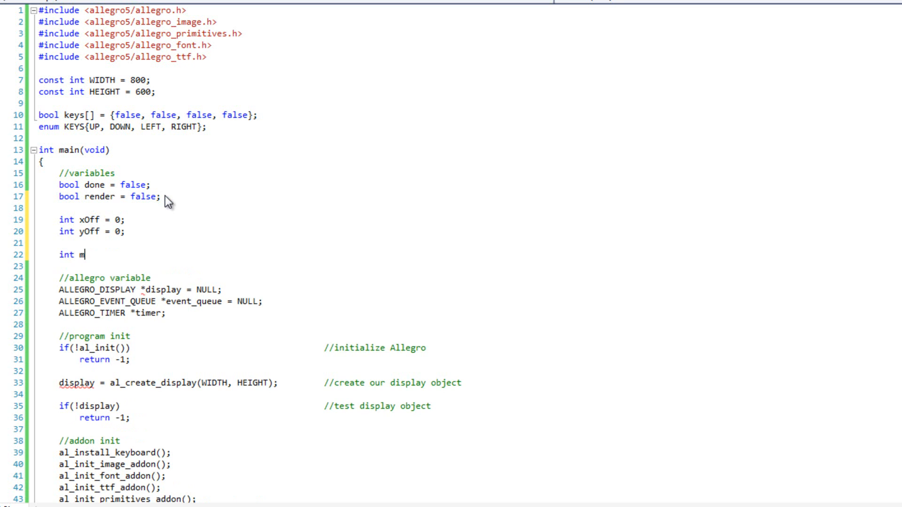
type("apColumns")
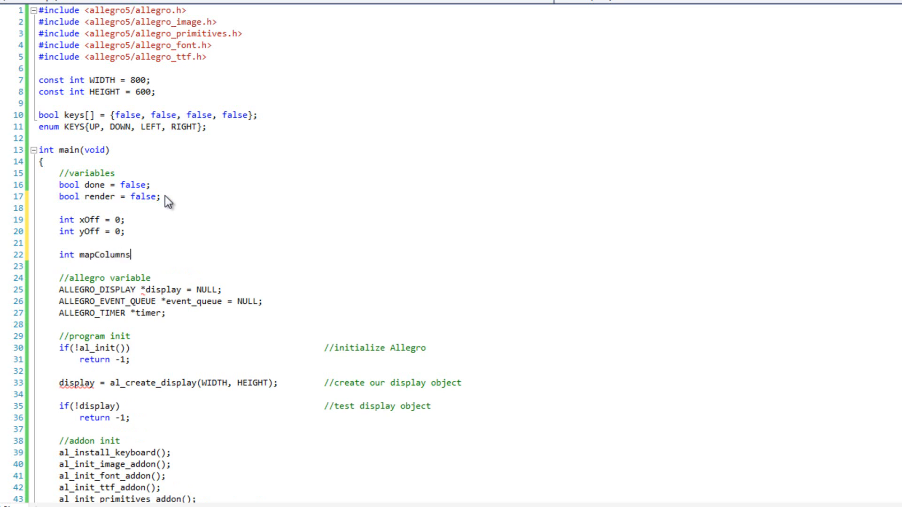
type("=")
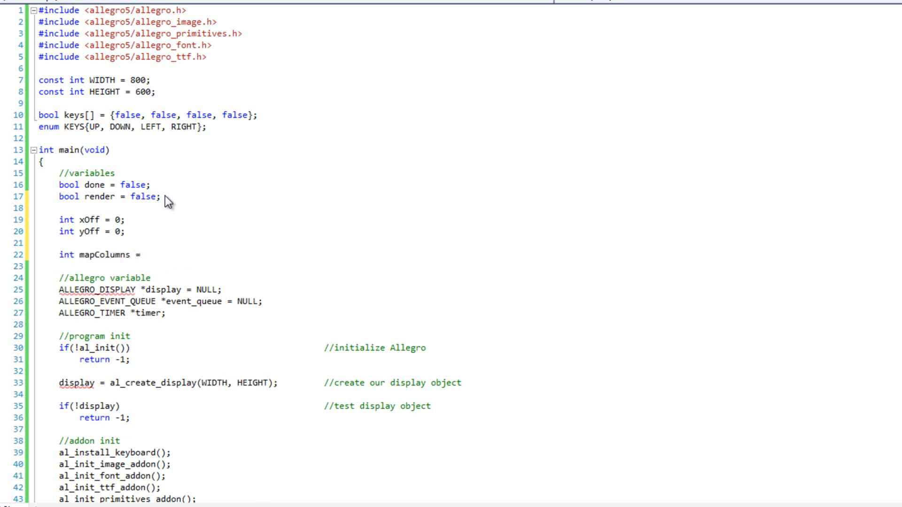
type("10;")
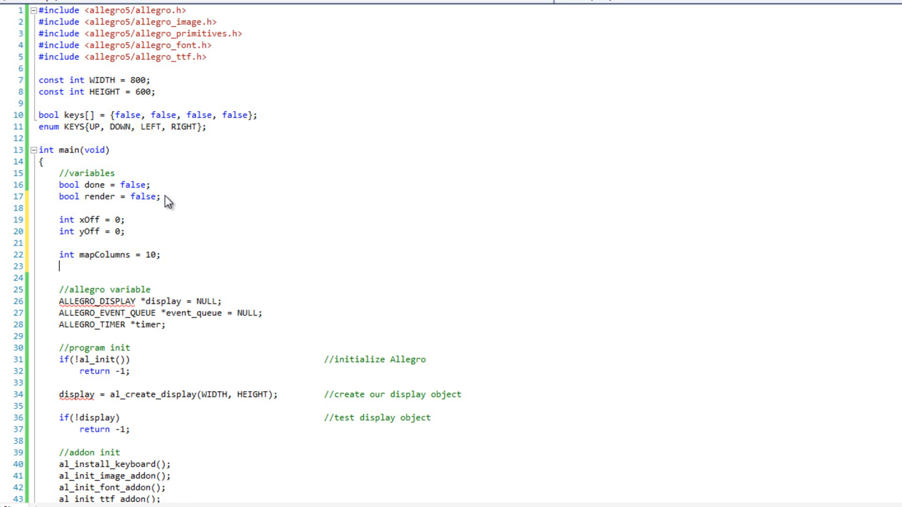
type("int map")
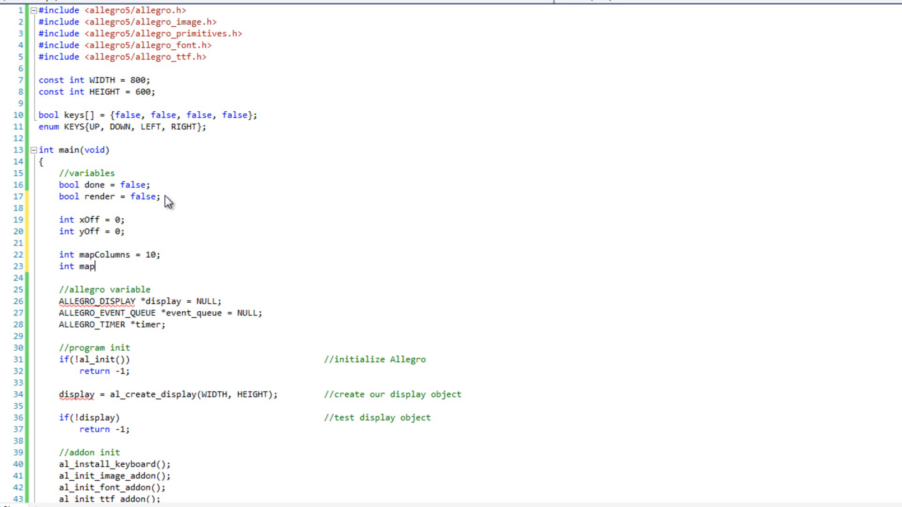
type("Size =")
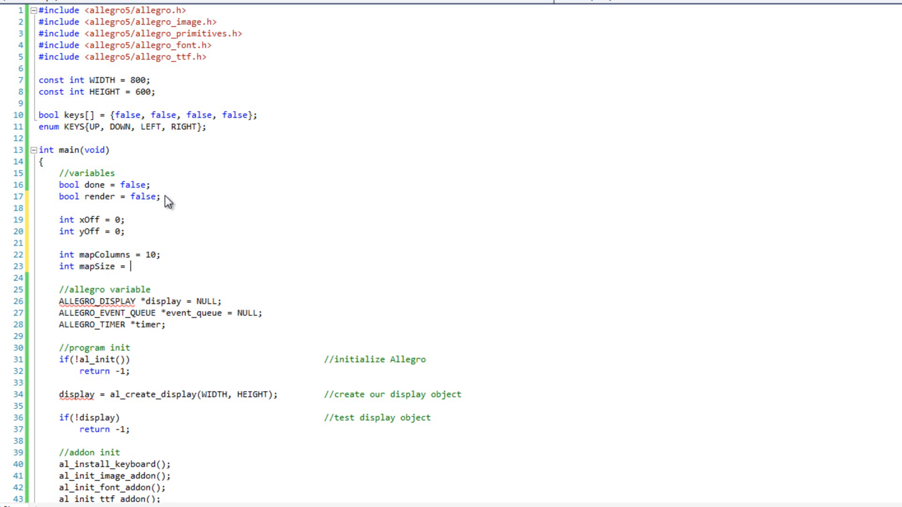
type("100;")
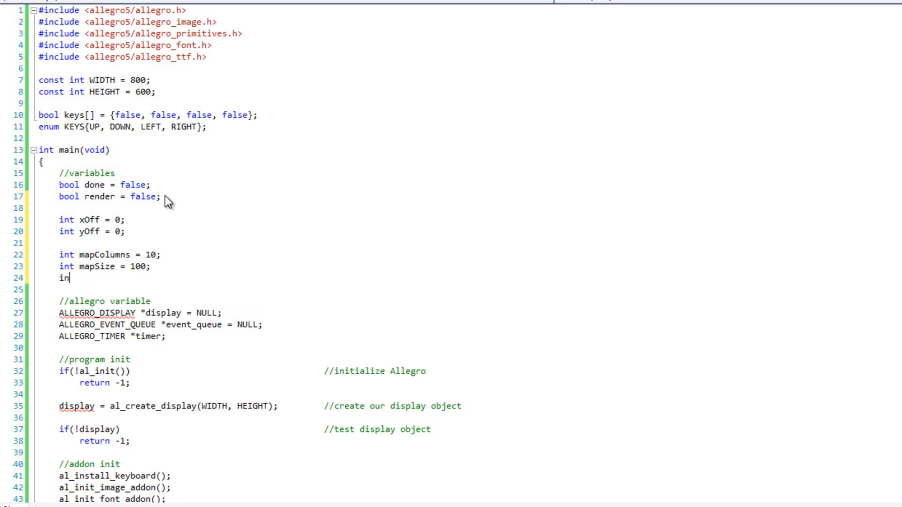
type("t tileSize =")
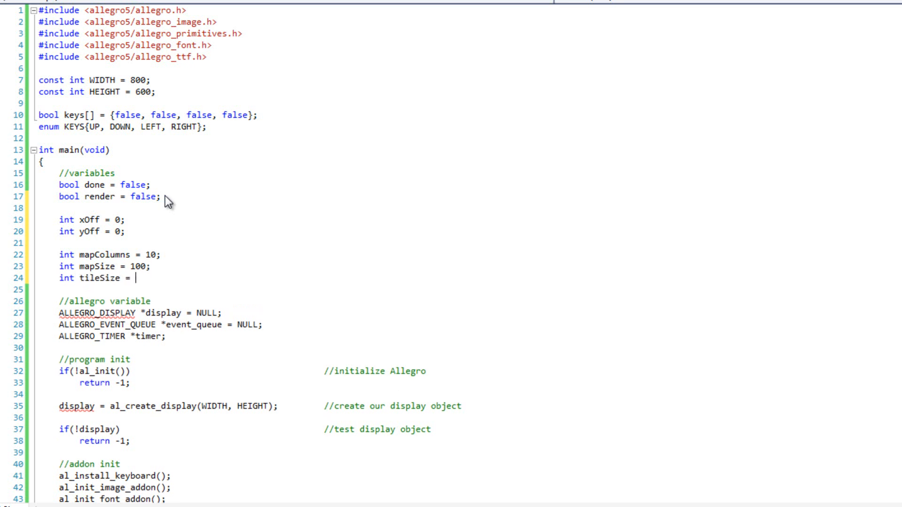
type("128;")
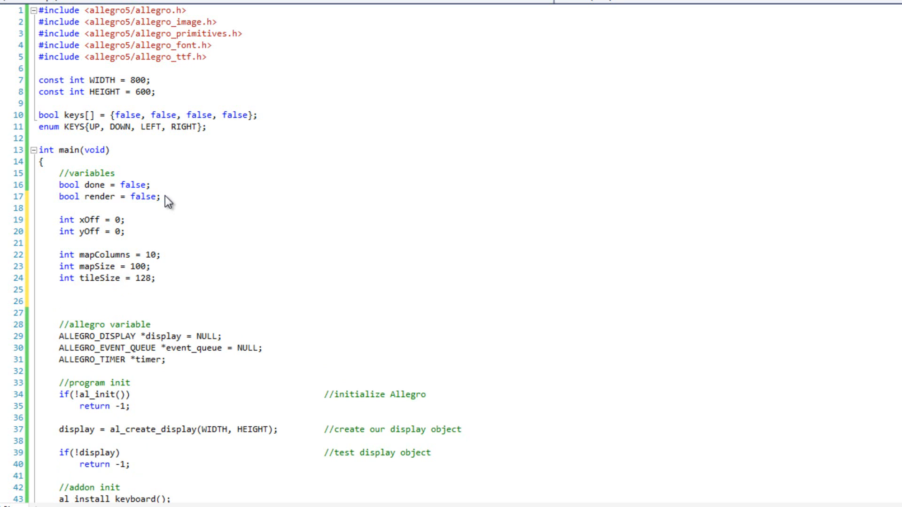
mouse_move(137, 180)
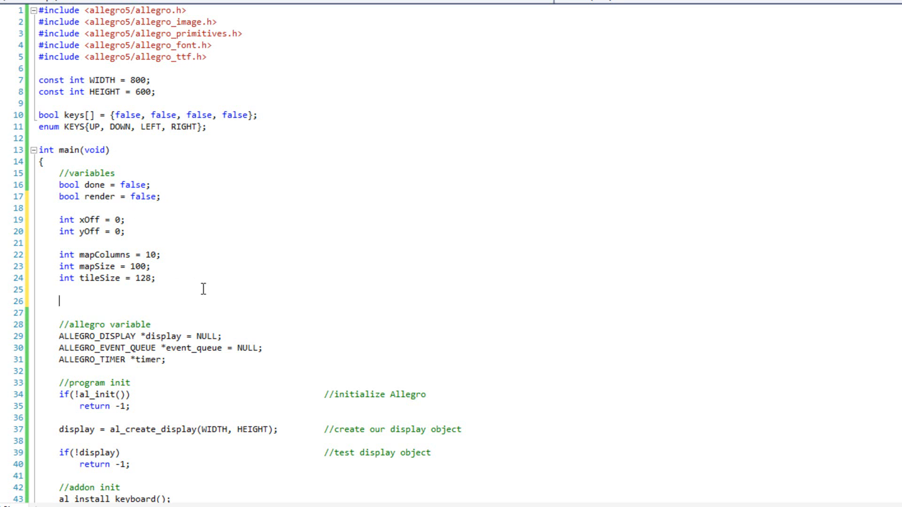
mouse_move(188, 271)
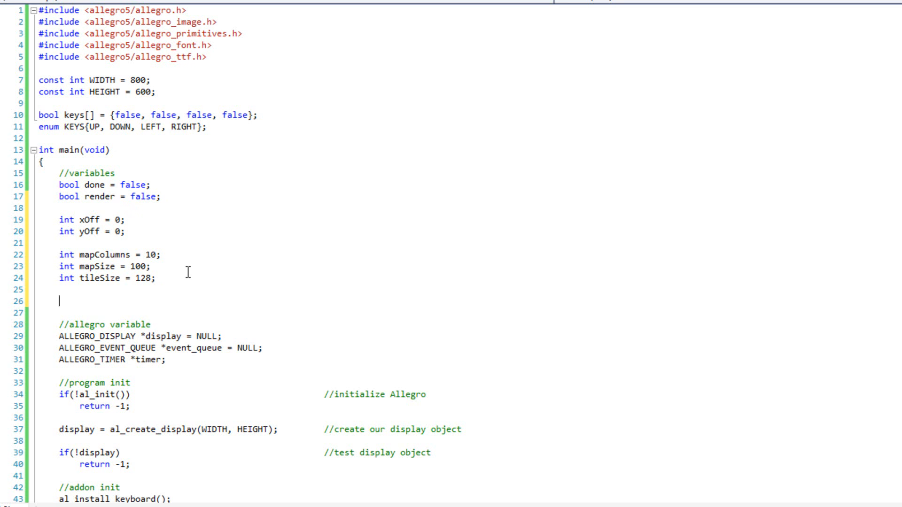
mouse_move(148, 255)
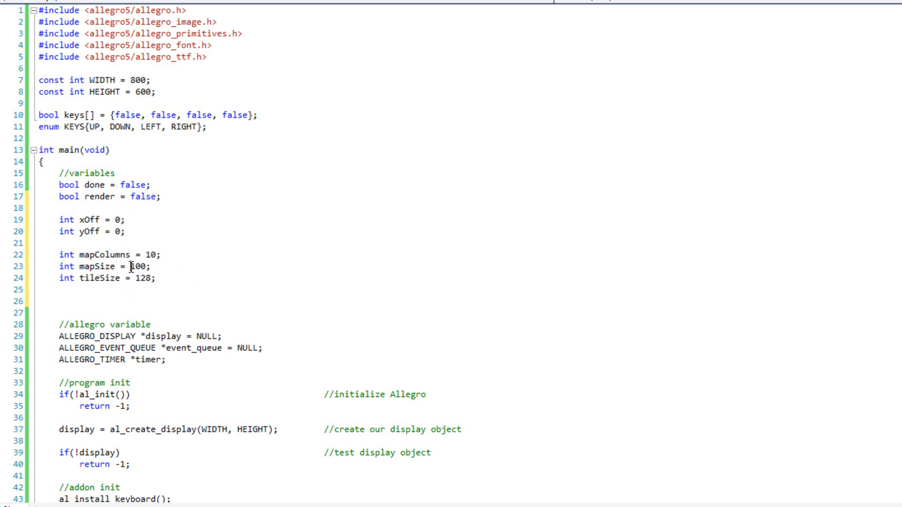
Review the mapColumns value and name in the new declarations.
double_click(138, 267)
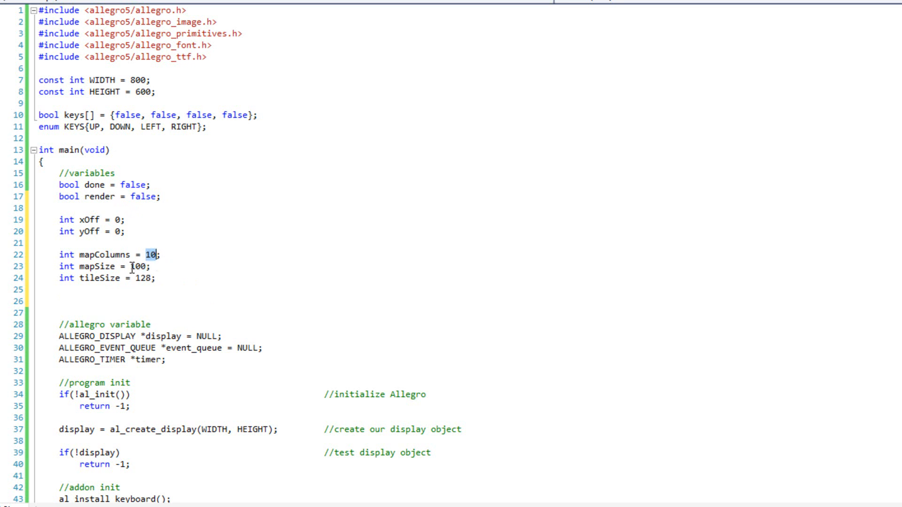
left_click(133, 267)
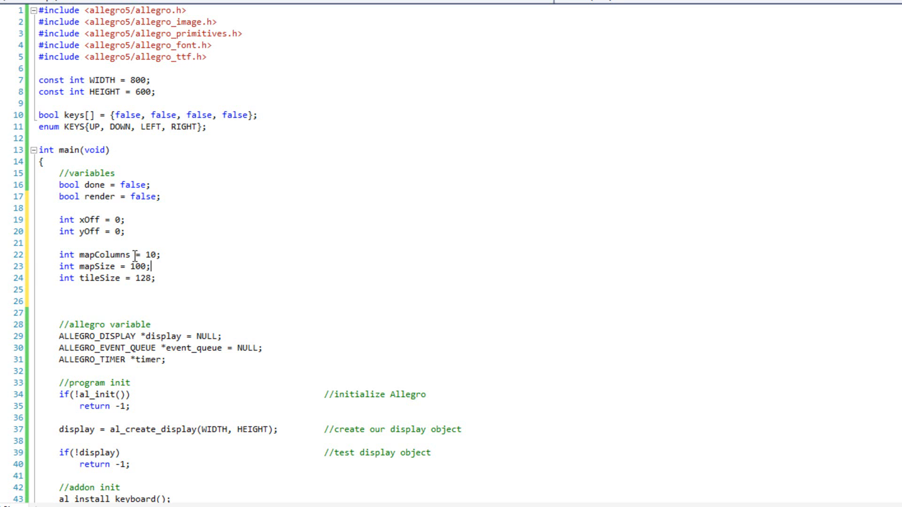
double_click(142, 278)
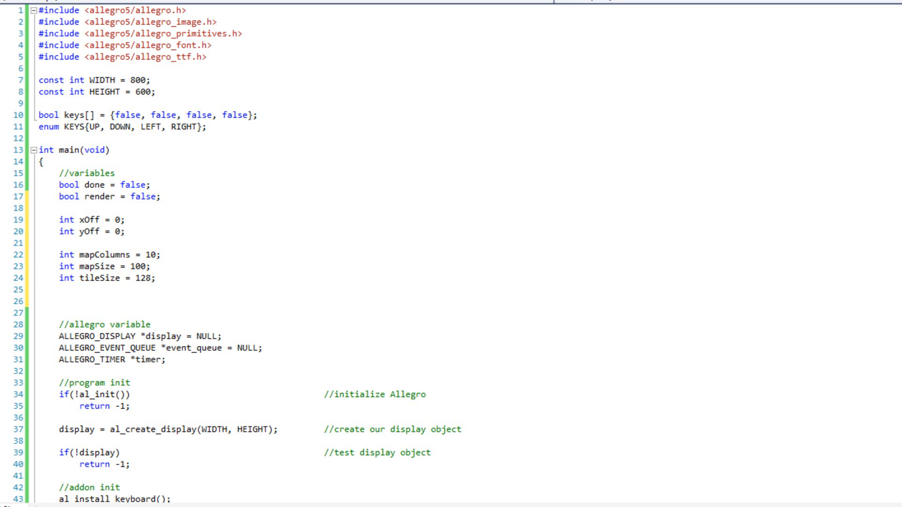
Paste the int map[] initializer of 100 zeros and ones below tileSize.
left_click(60, 301)
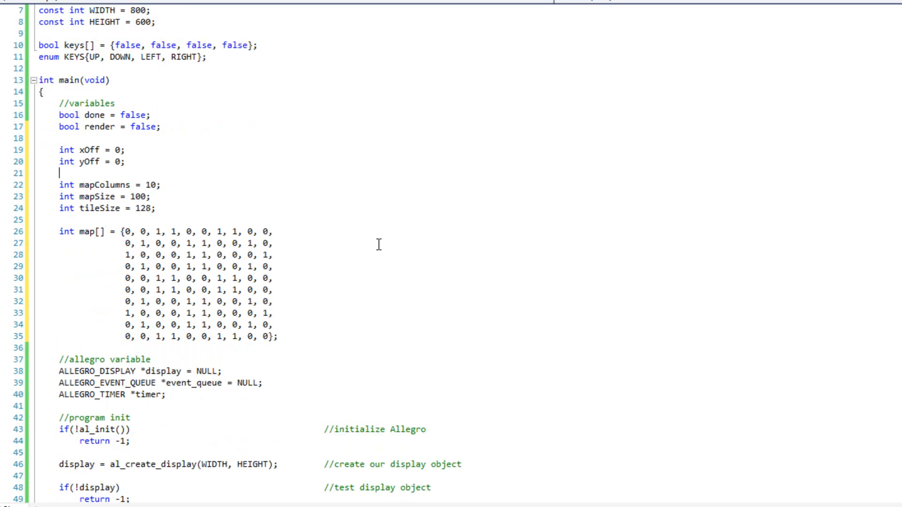
mouse_move(306, 155)
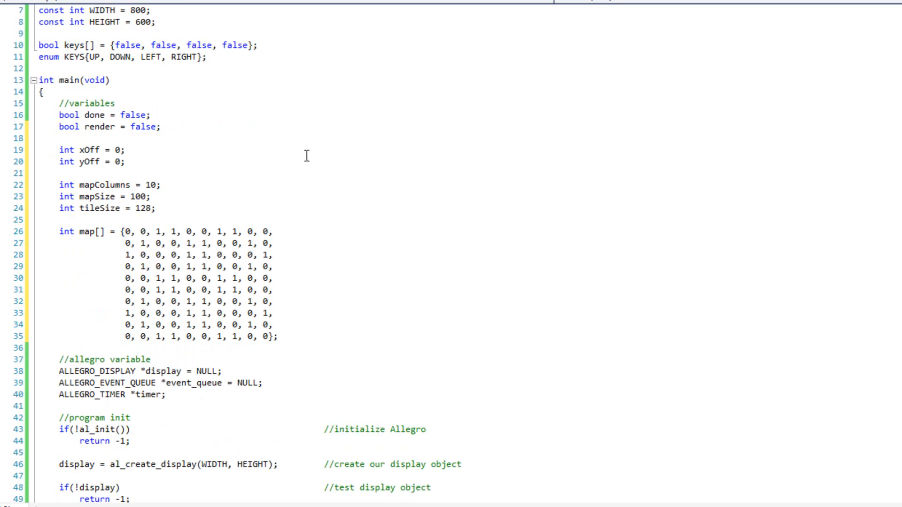
mouse_move(80, 231)
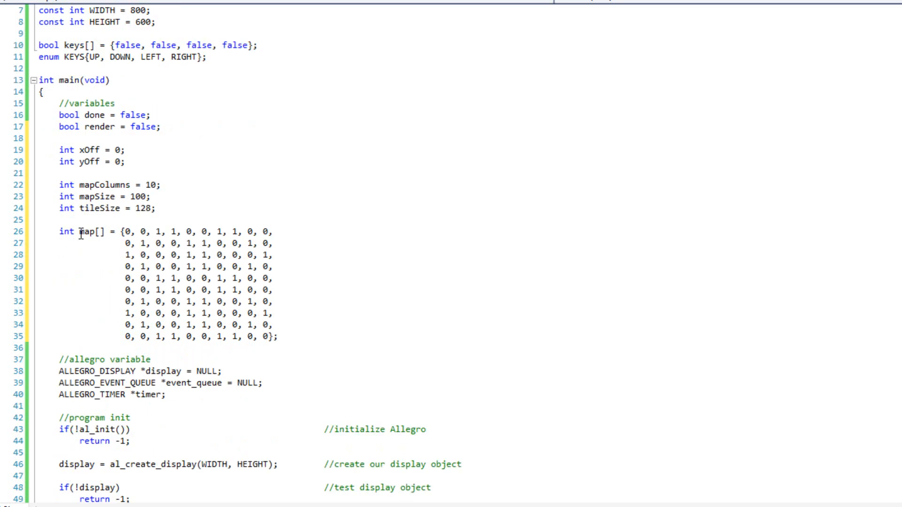
mouse_move(87, 231)
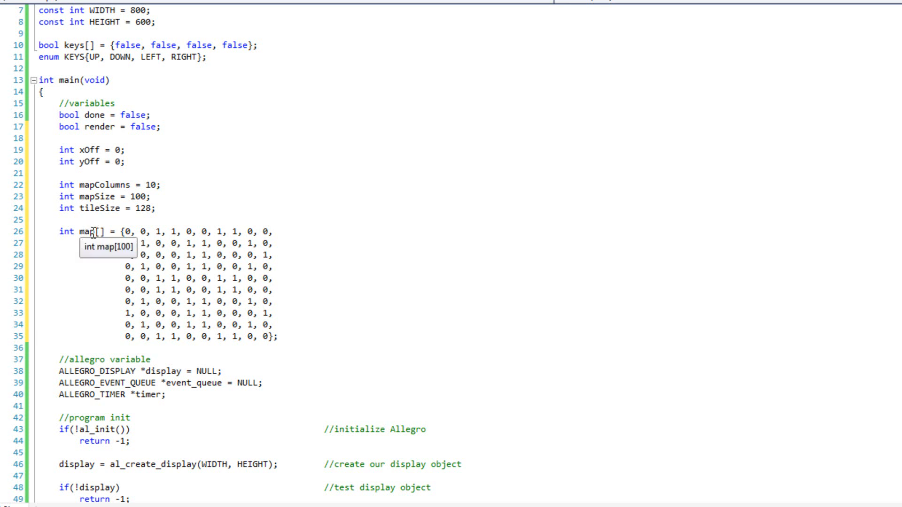
double_click(86, 231)
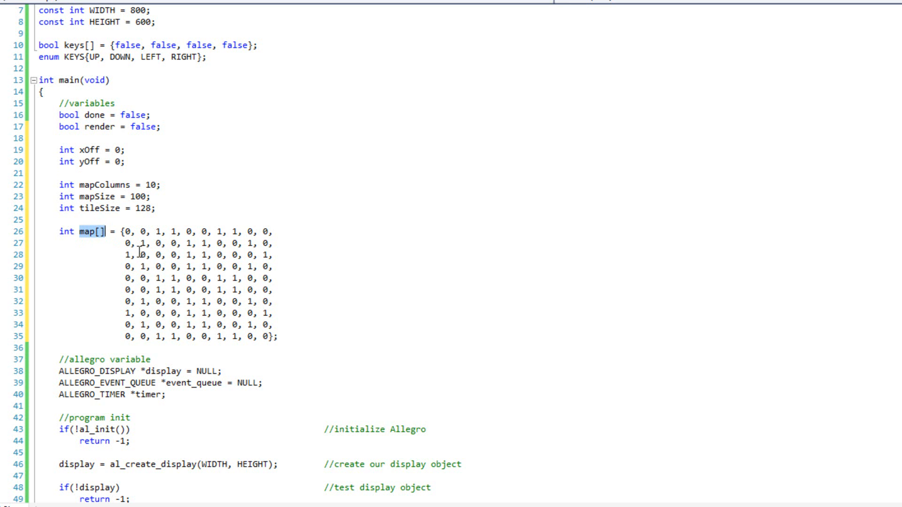
mouse_move(229, 213)
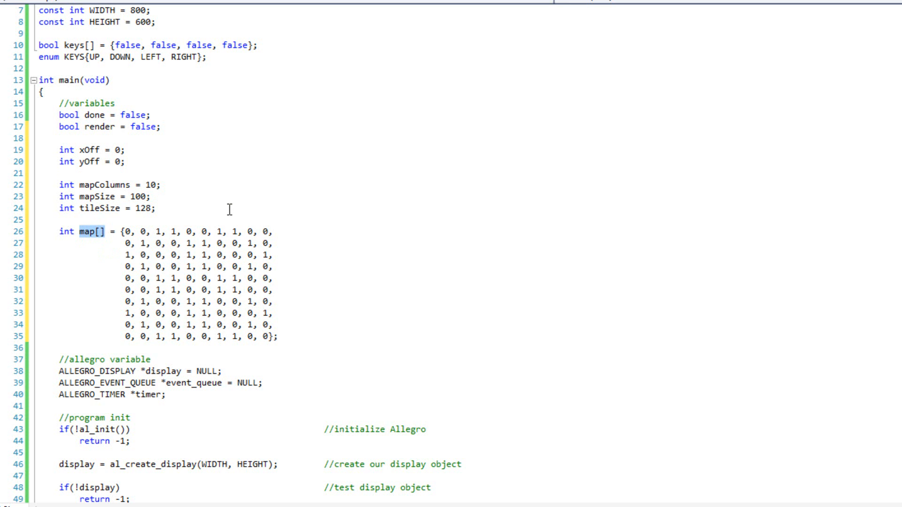
mouse_move(244, 231)
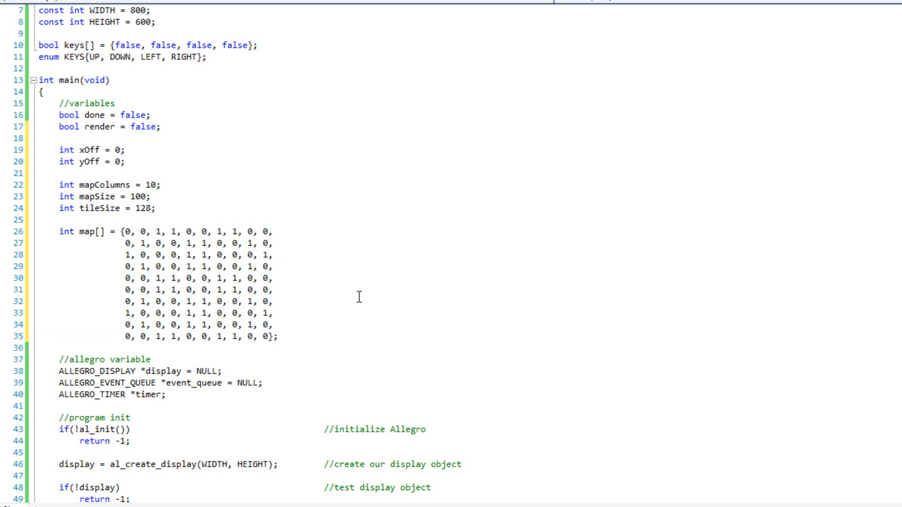
mouse_move(307, 280)
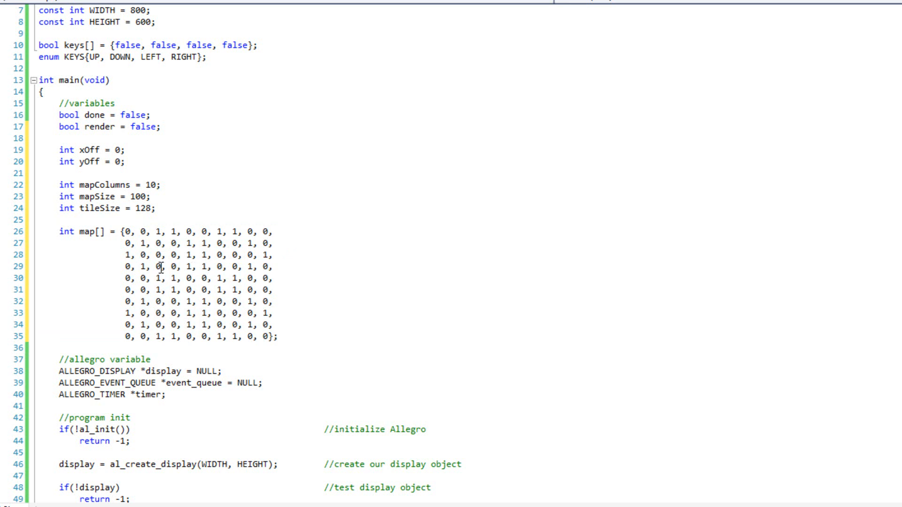
left_click_drag(165, 267, 179, 279)
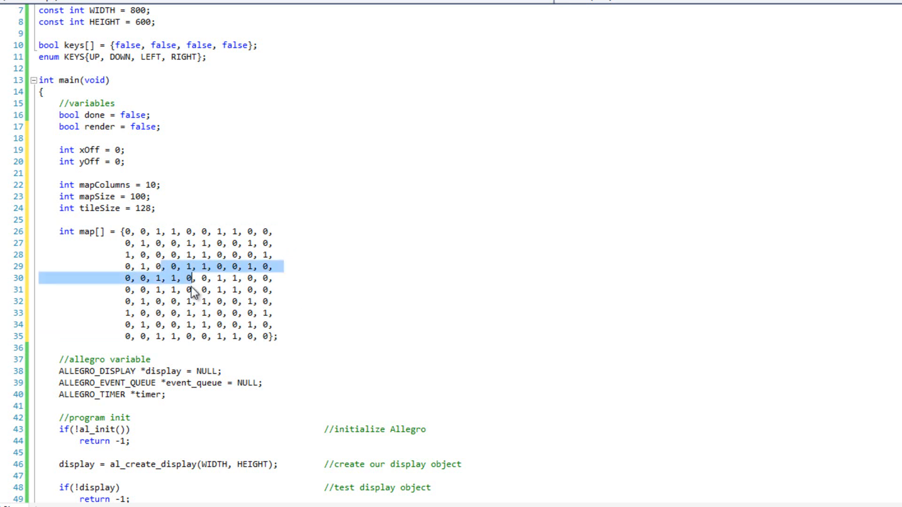
mouse_move(195, 274)
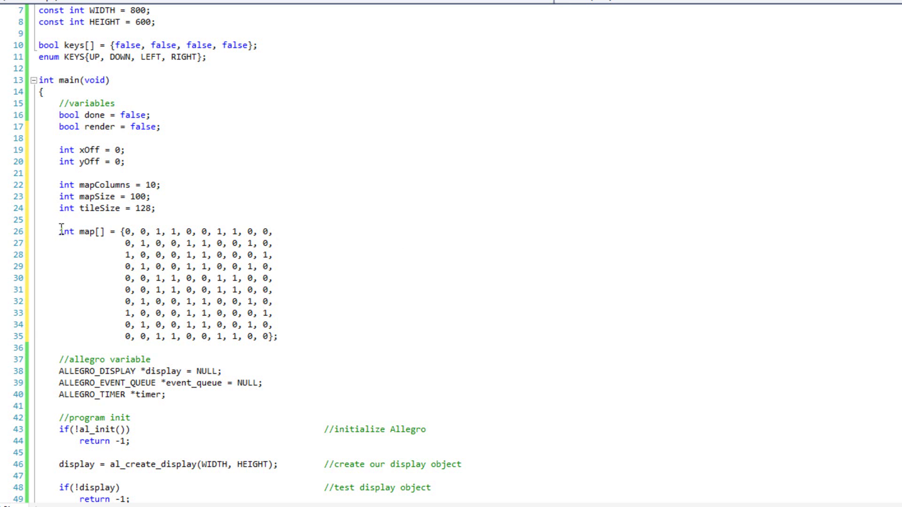
Review the whole ten-row map array declaration and move down the file.
left_click_drag(59, 231, 276, 338)
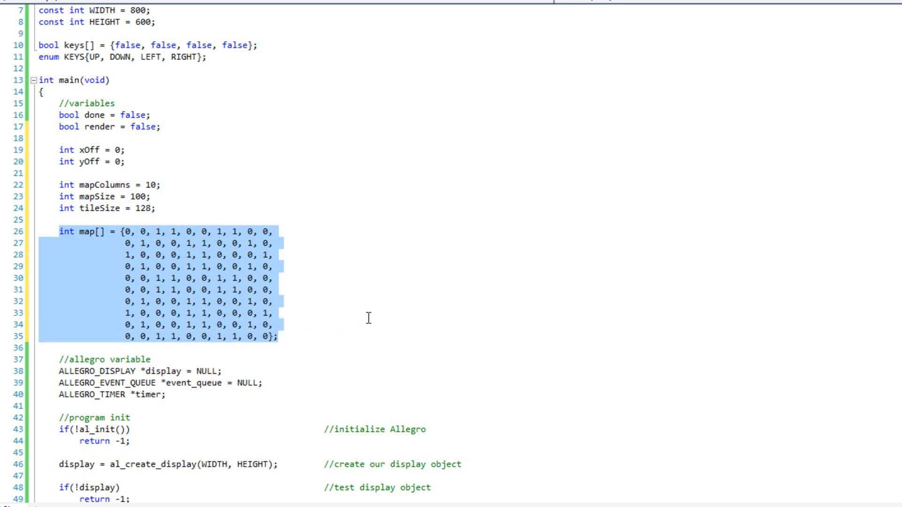
left_click(187, 231)
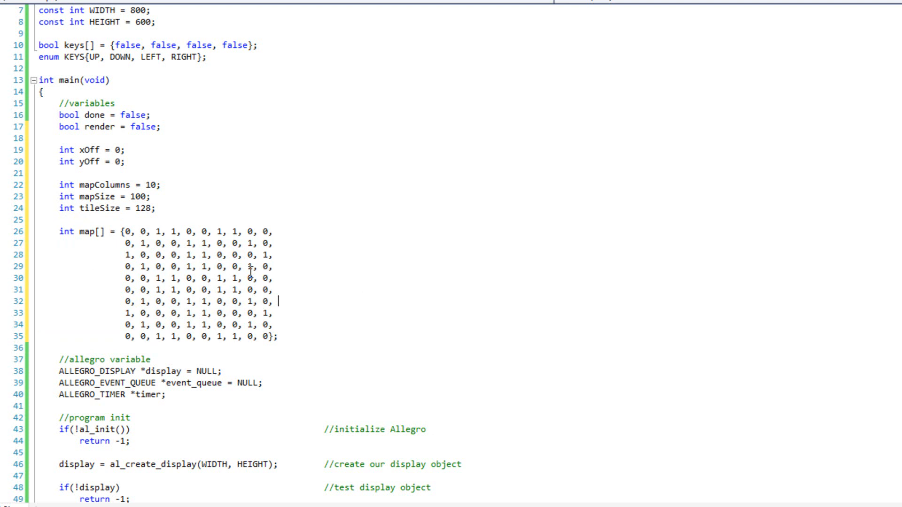
scroll("down", 3)
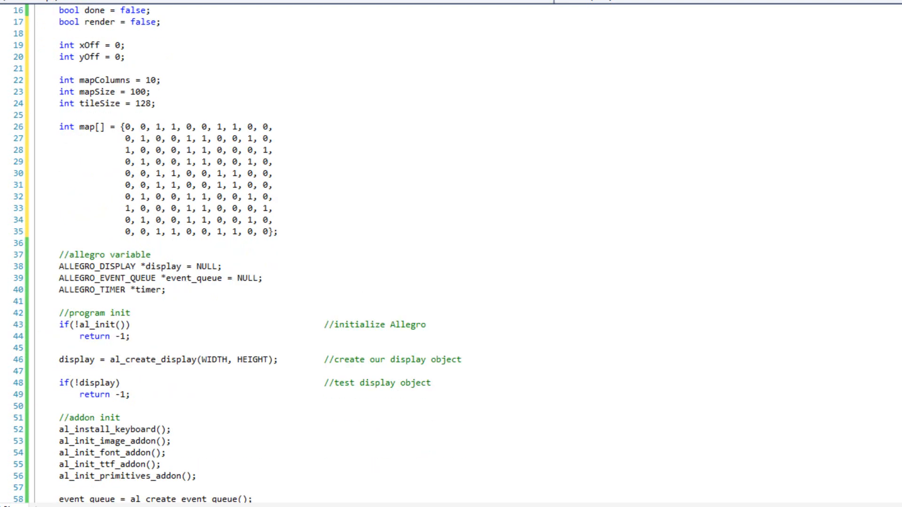
Declare ALLEGRO_BITMAP *bgSheet = NULL after the timer declaration.
left_click(167, 289)
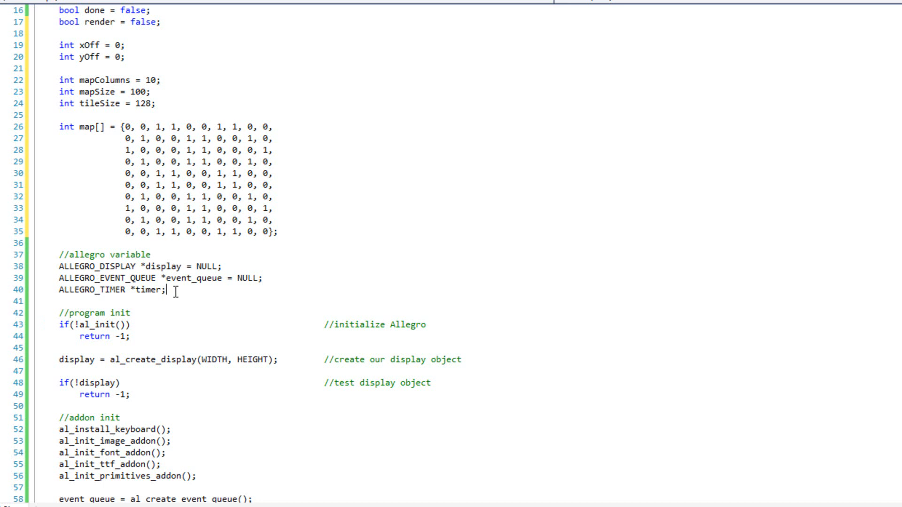
type("ALLEGRO_B")
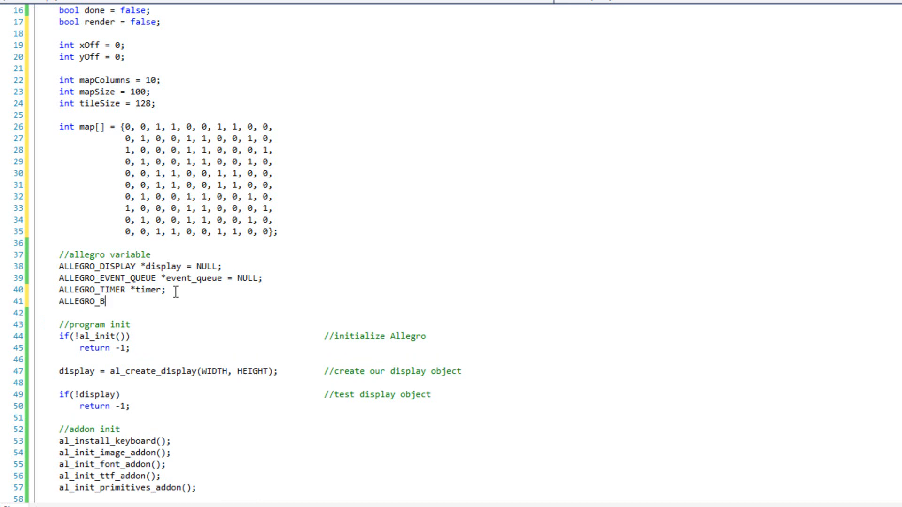
type("ITMAP *bg")
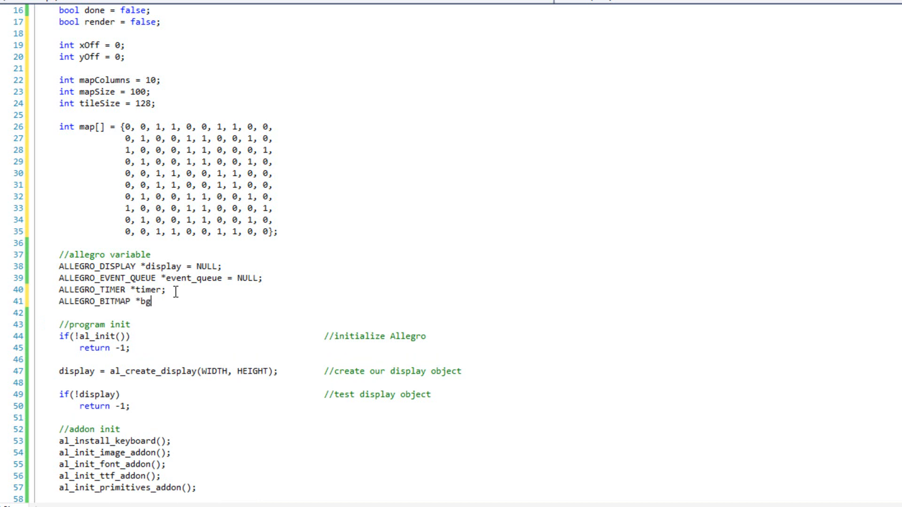
type("Sheet = NULL;")
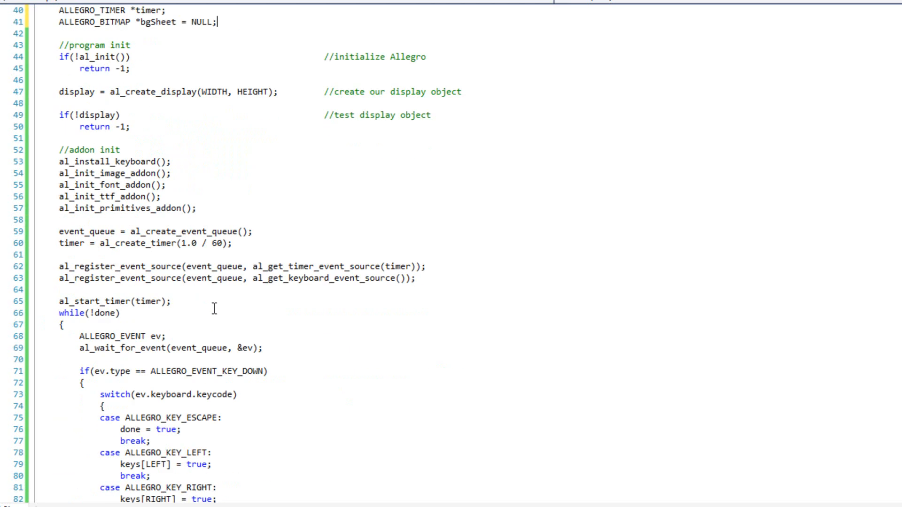
Add al_destroy_bitmap(bgSheet); to the cleanup code before the event queue is destroyed.
scroll("down", 3)
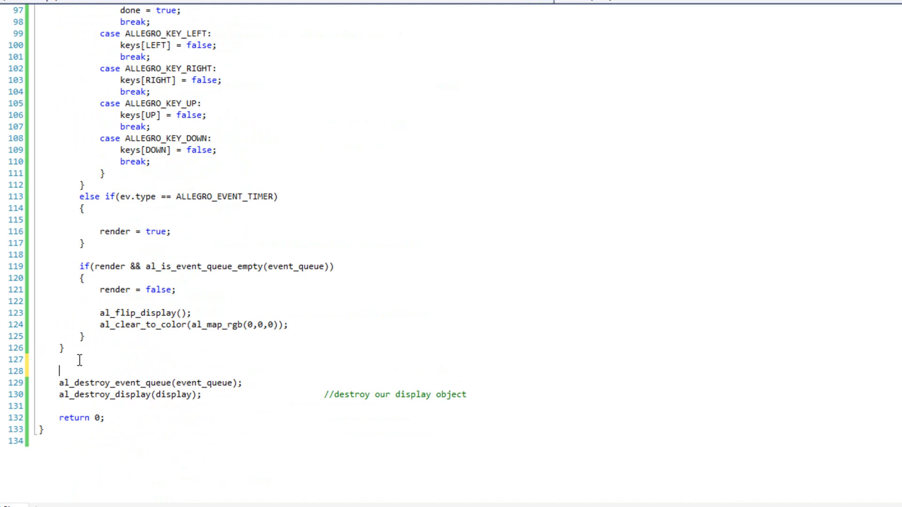
type("al_destroy")
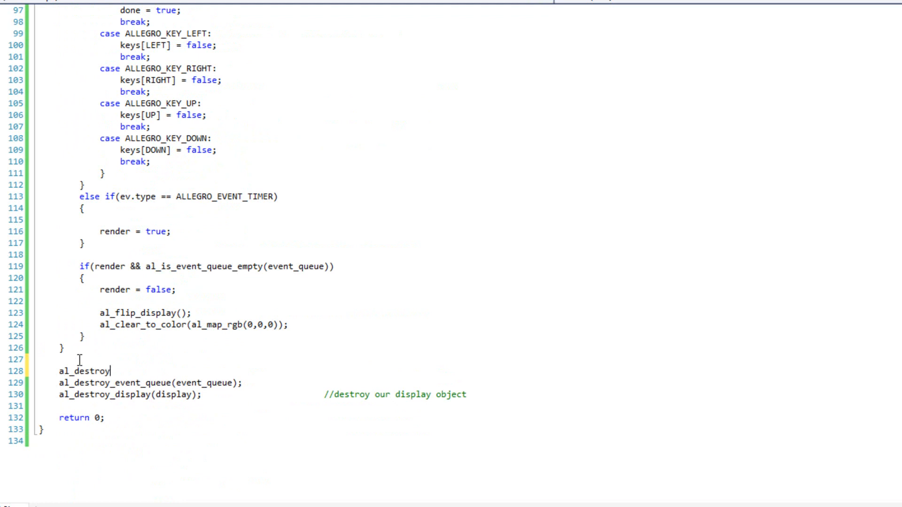
type("_bitmap")
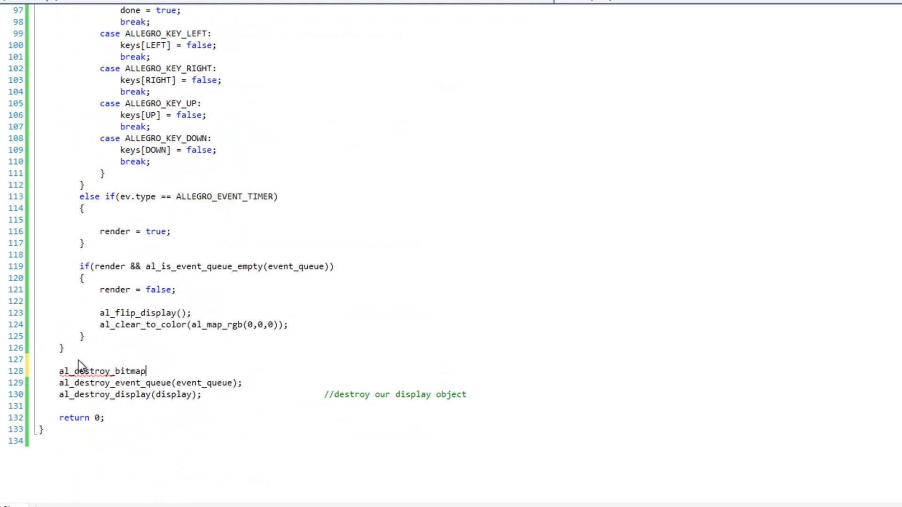
type("(bg")
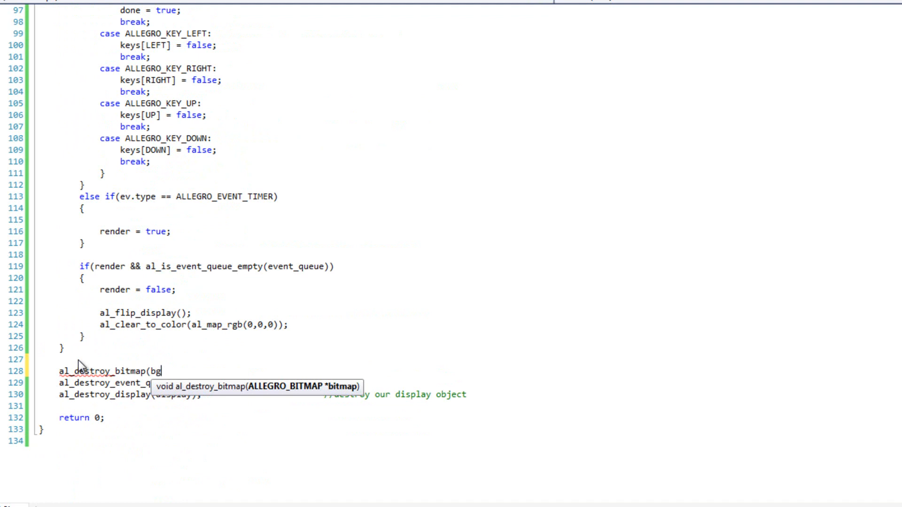
type("Sheet);")
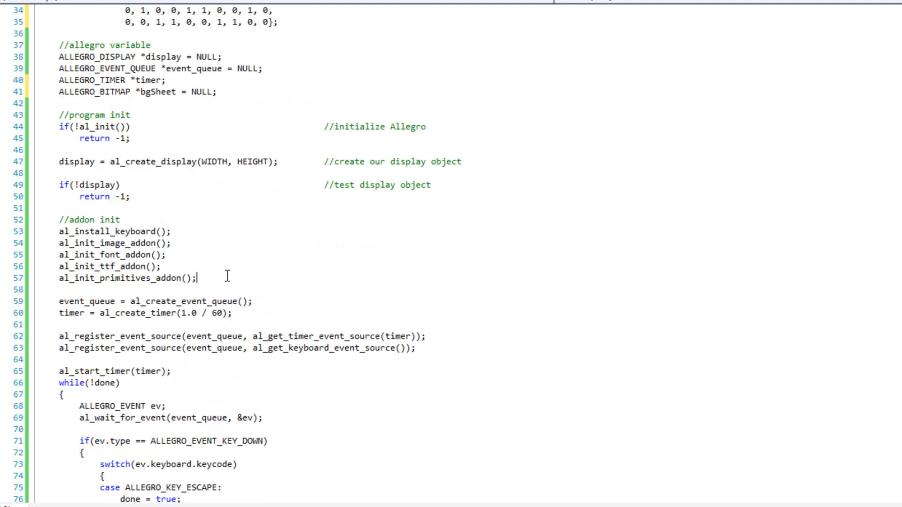
Load background.png into bgSheet with al_load_bitmap after the addon initialisation.
type("bg")
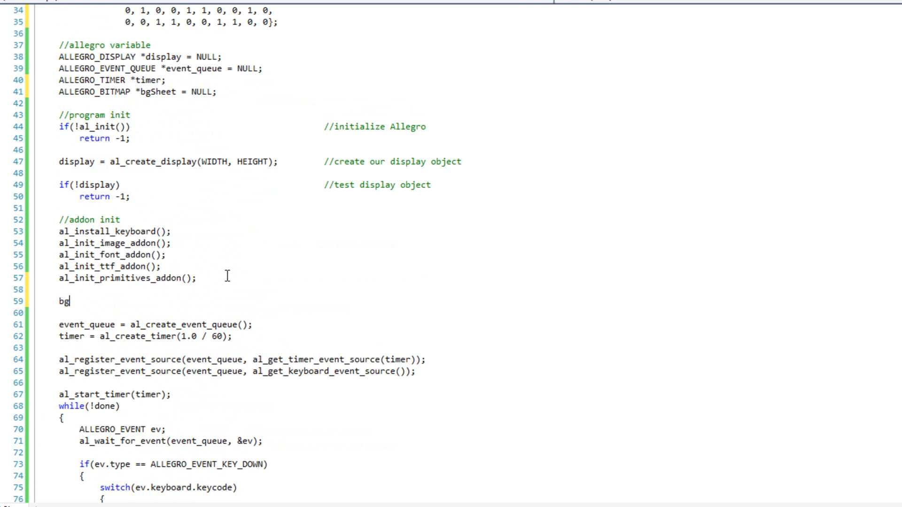
type("Sheet = al")
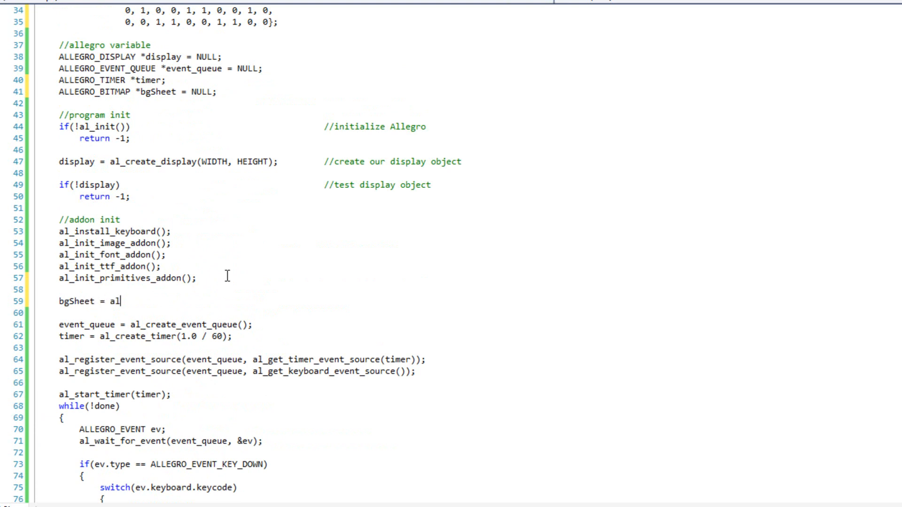
type("_load_bitmap")
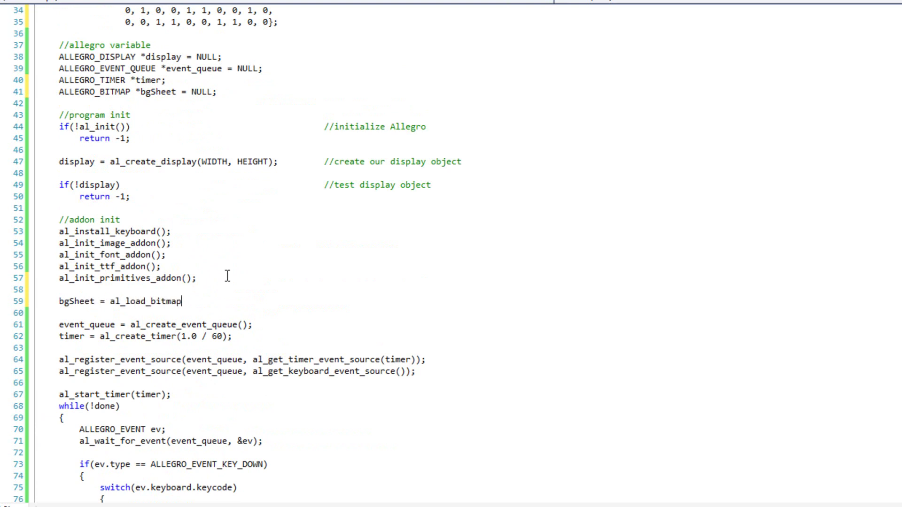
type("(")
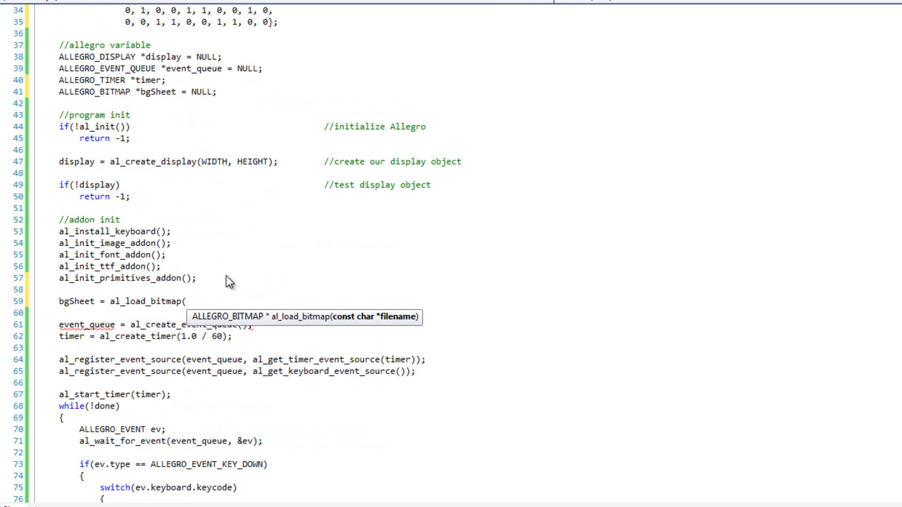
type("\"backgro")
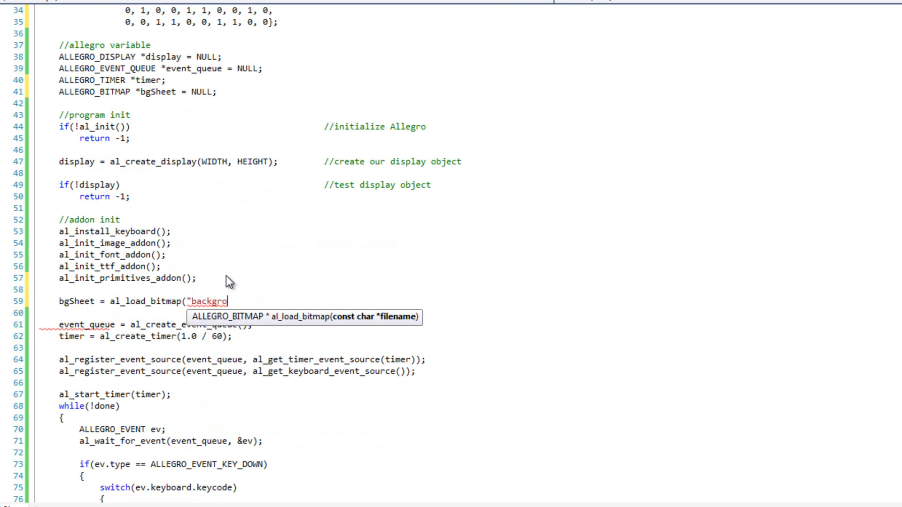
type("und")
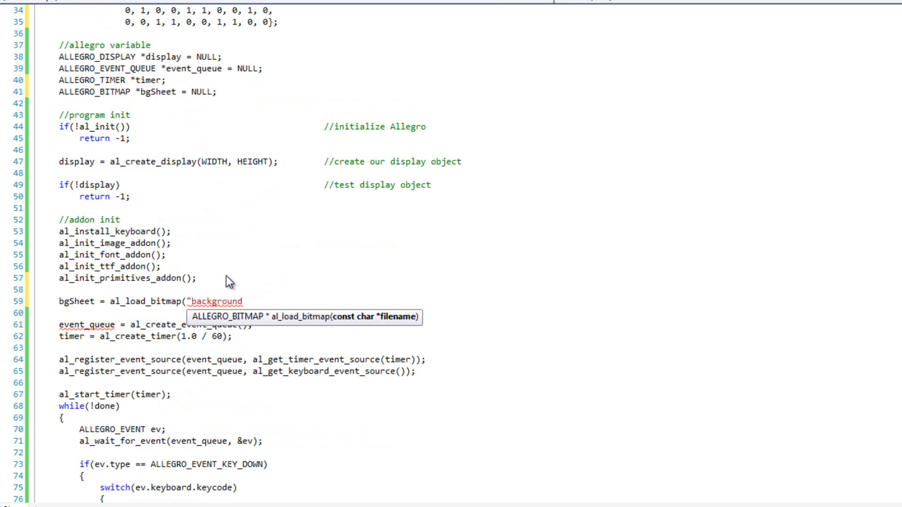
type(".png\");")
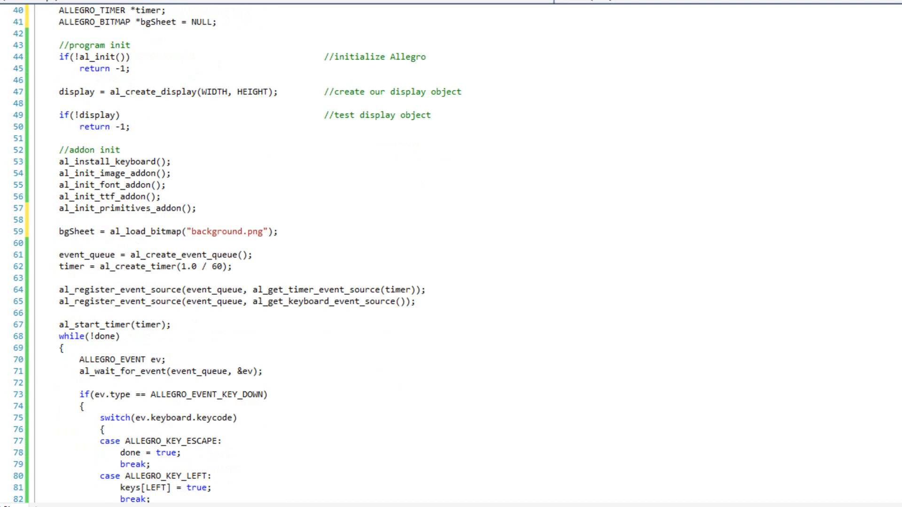
mouse_move(231, 238)
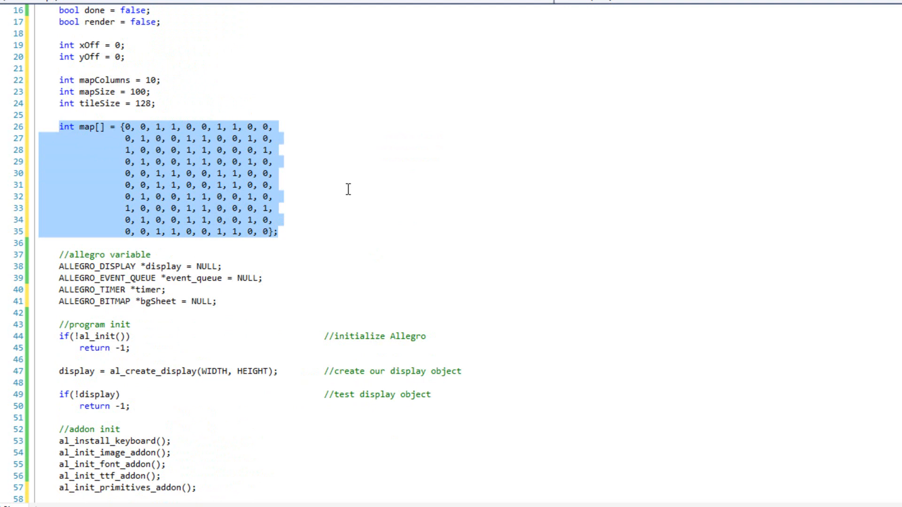
In the timer event block, add xOff -= keys[RIGHT] * 5;.
scroll("down", 3)
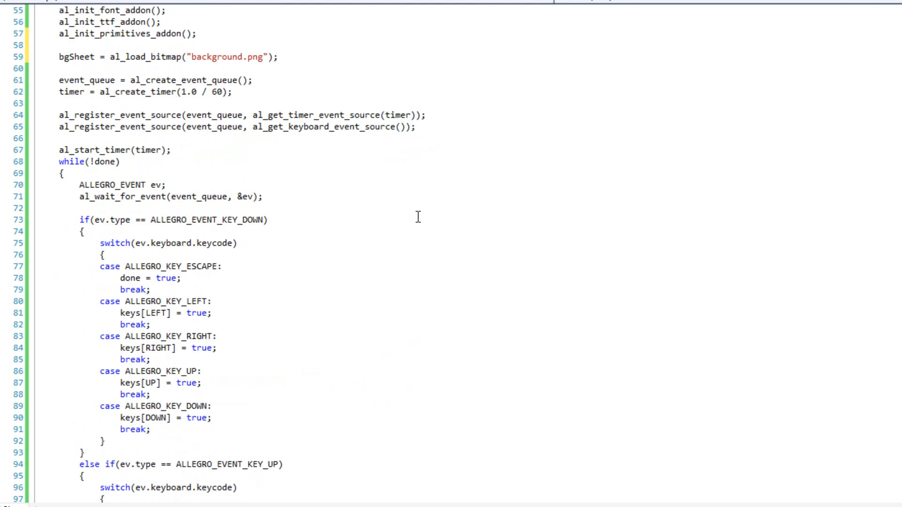
scroll("down", 3)
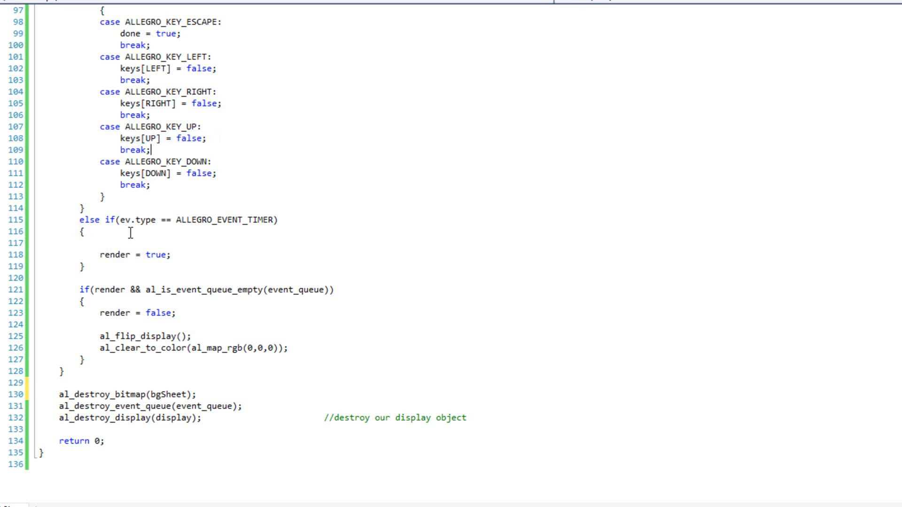
type("x")
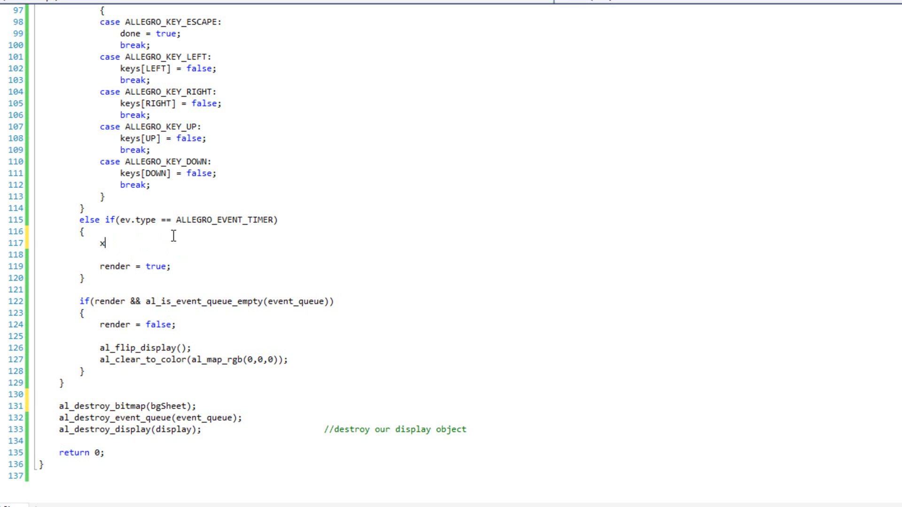
type("Off")
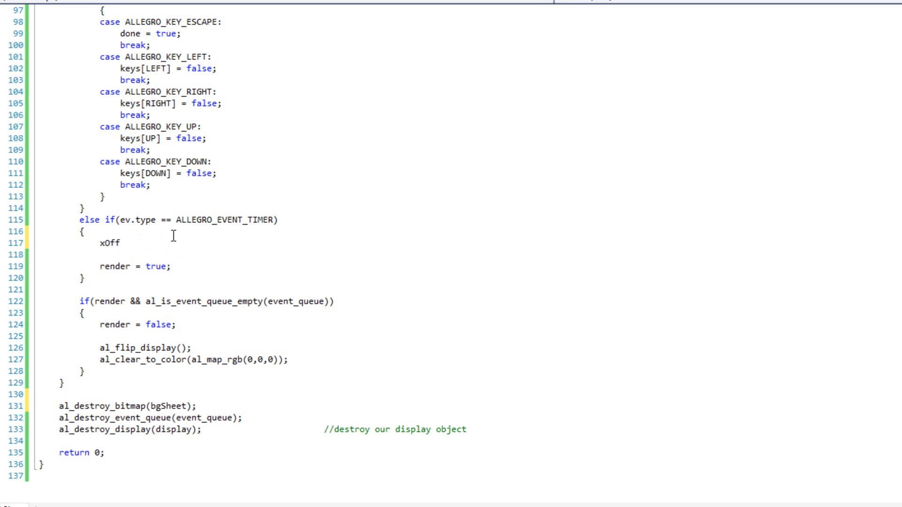
type("-= keys[")
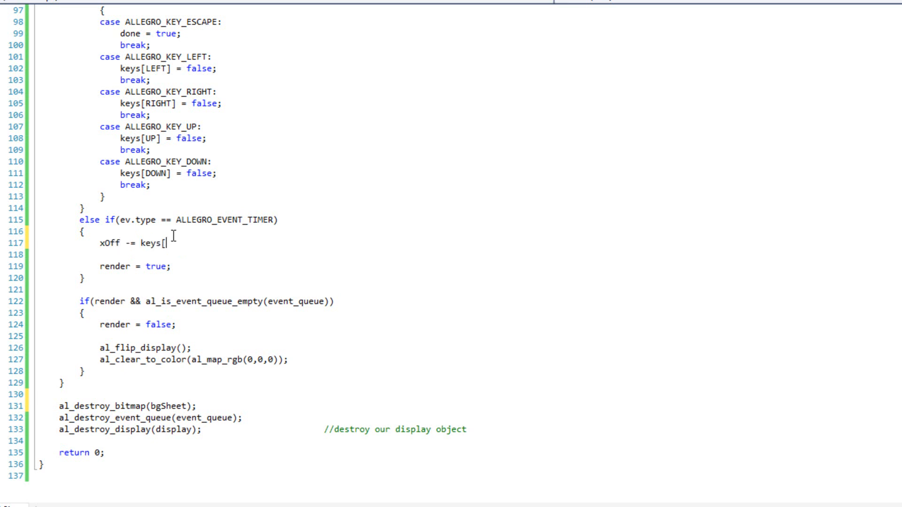
type("RIGHT *")
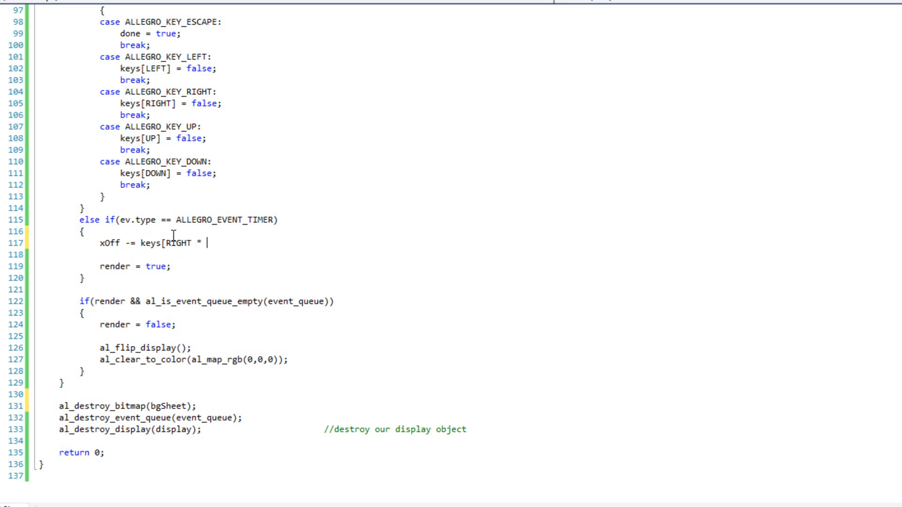
type("5;")
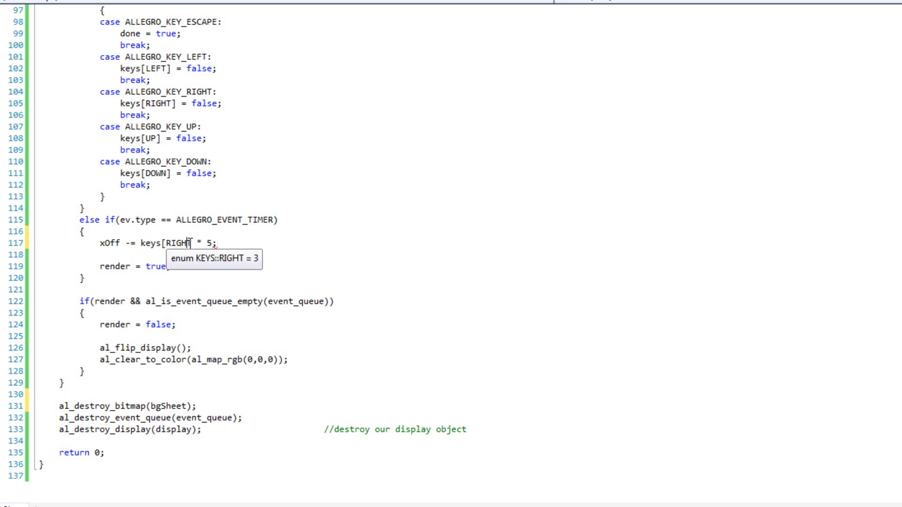
mouse_move(169, 254)
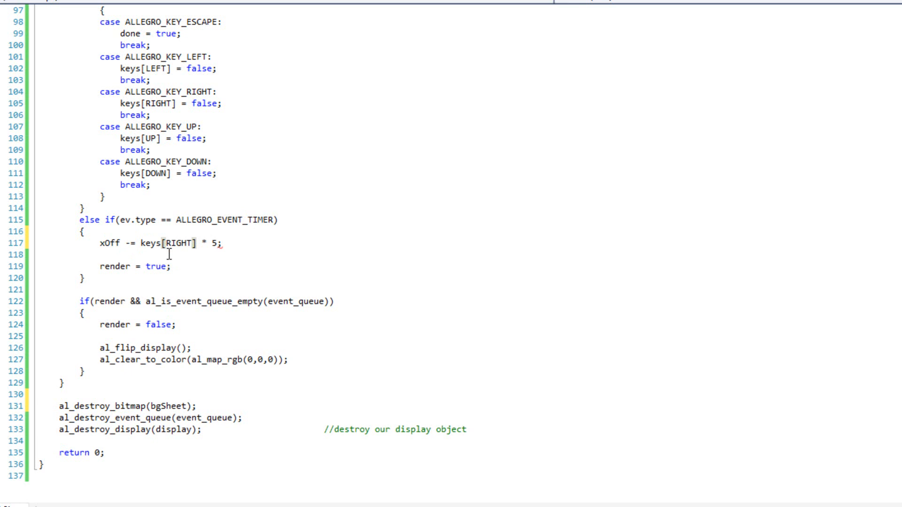
mouse_move(159, 243)
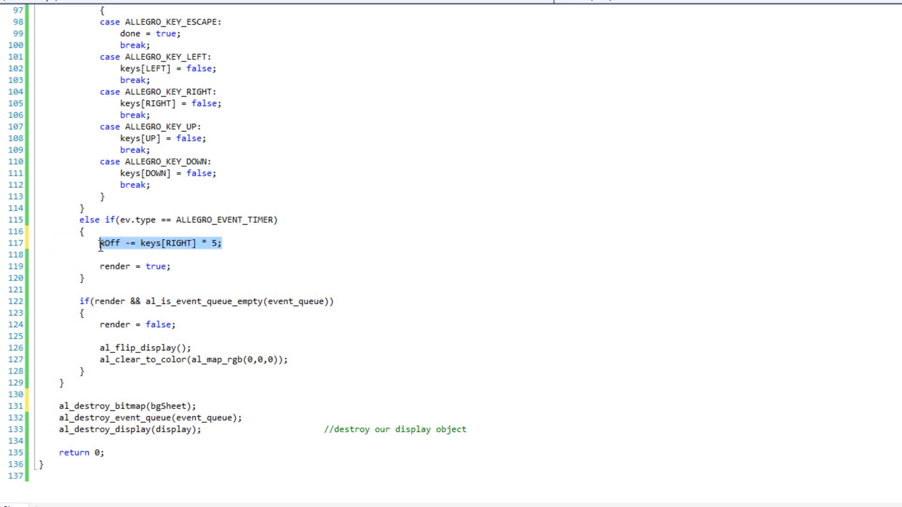
Duplicate the line for LEFT, DOWN and UP so xOff and yOff shift by 5 per key.
type("xOff -= keys[RIGHT] * 5;")
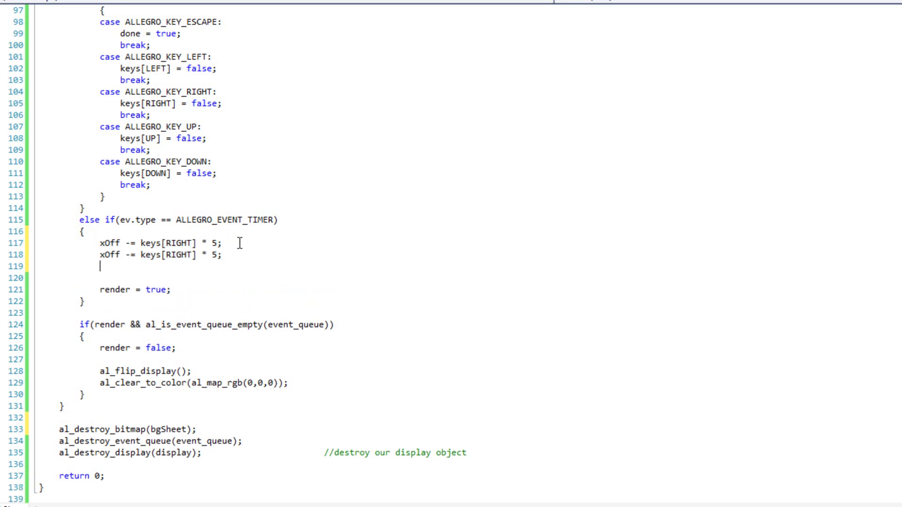
type("xOff -= keys[RIGHT] * 5;")
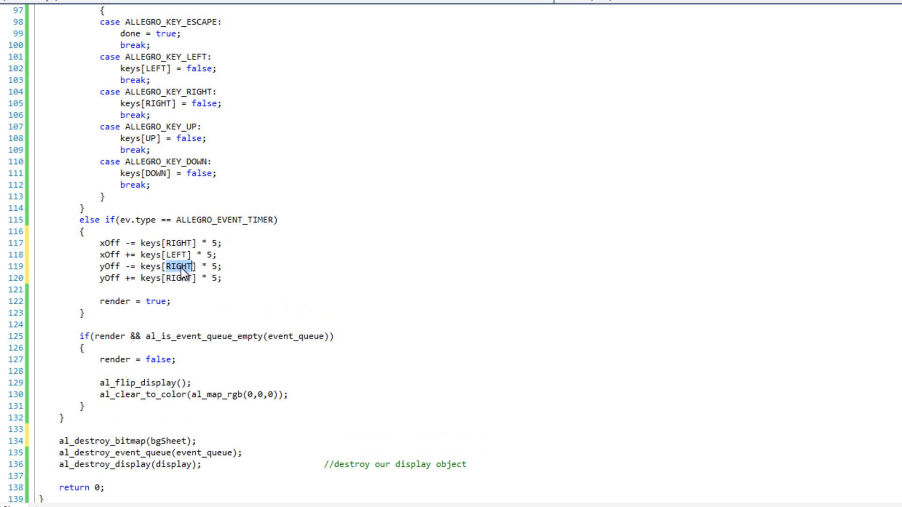
type("DOWN")
left_click(161, 278)
type("UP")
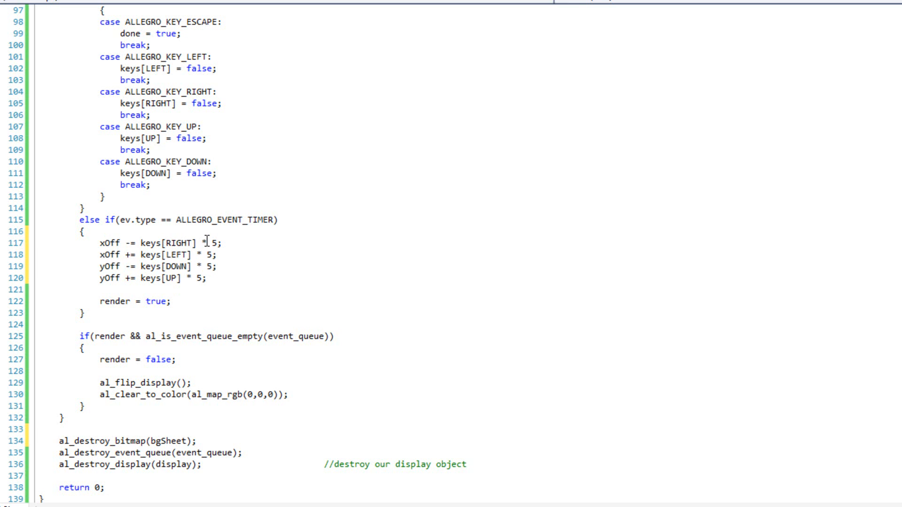
mouse_move(187, 240)
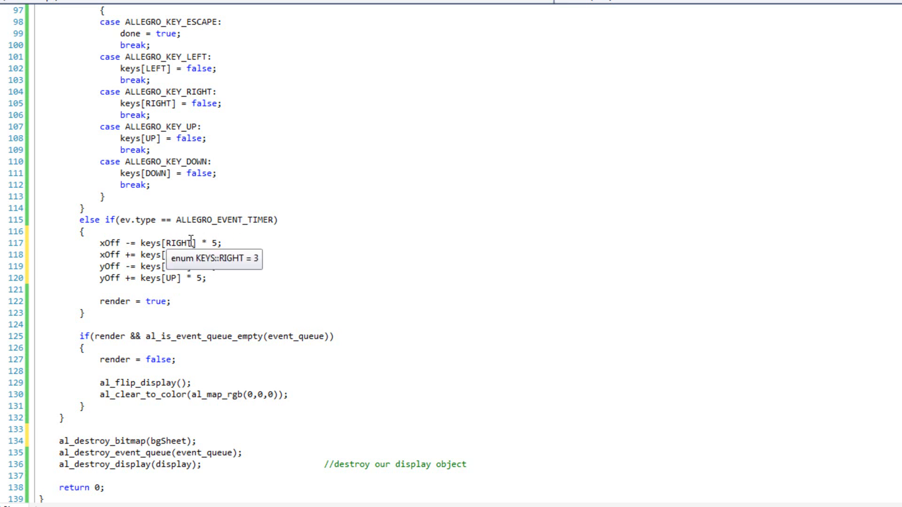
mouse_move(333, 243)
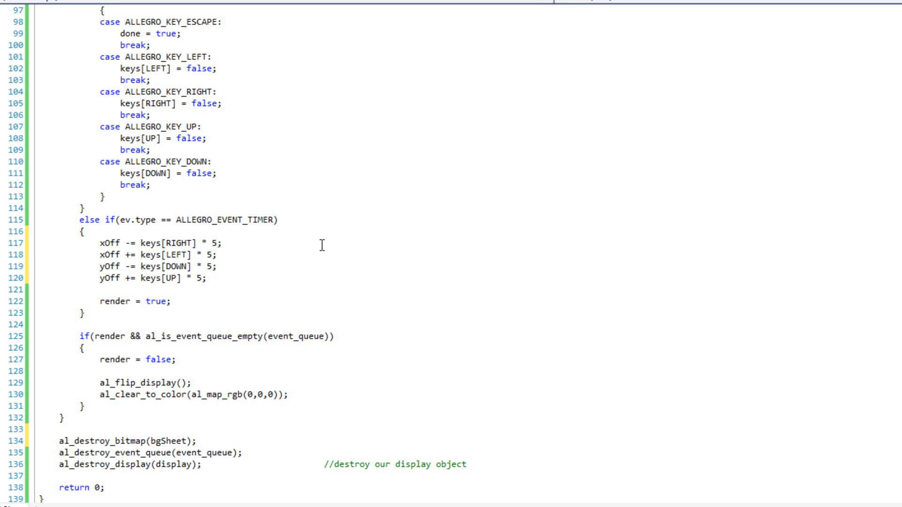
mouse_move(255, 243)
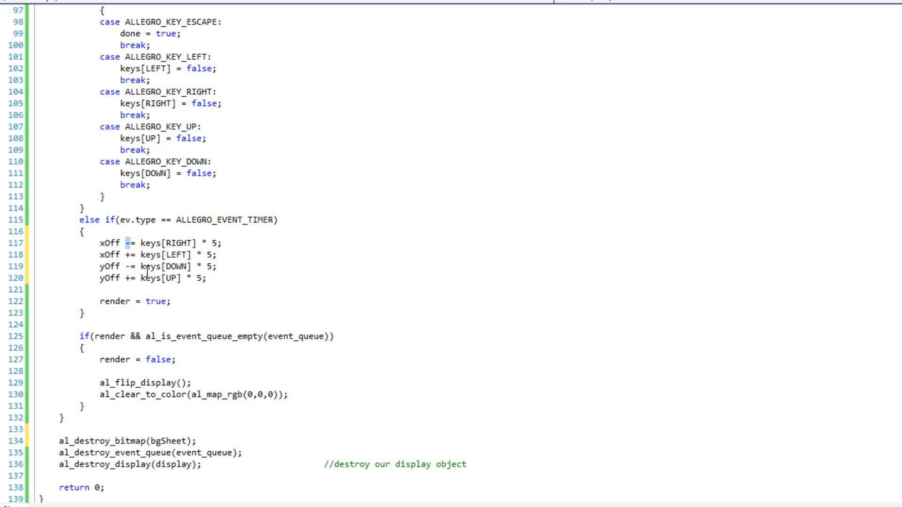
mouse_move(148, 266)
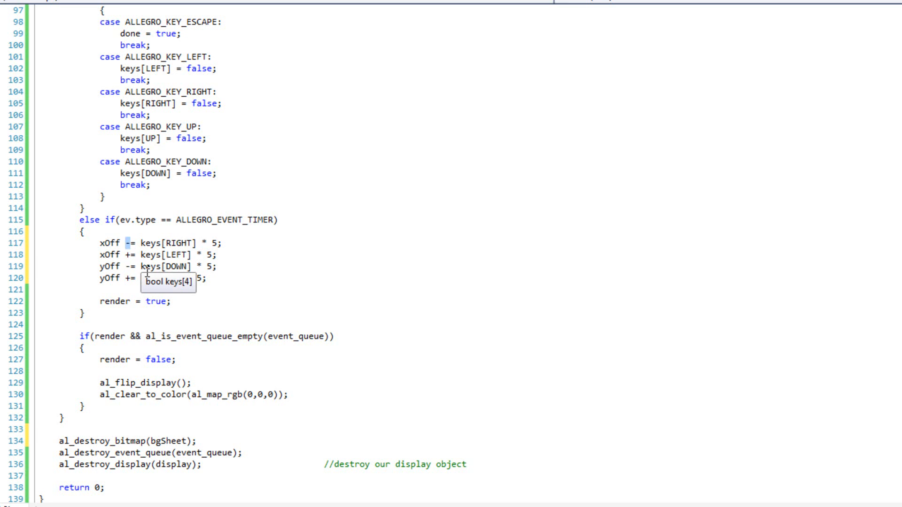
mouse_move(285, 242)
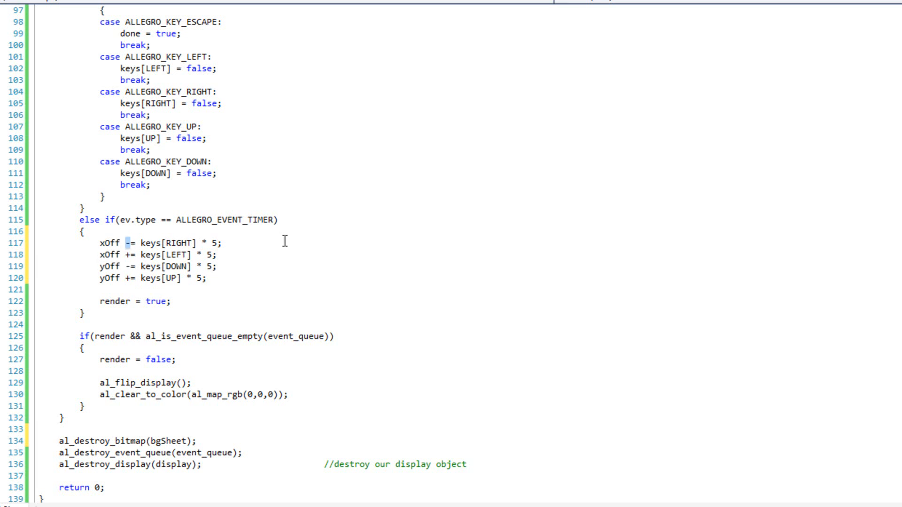
mouse_move(150, 256)
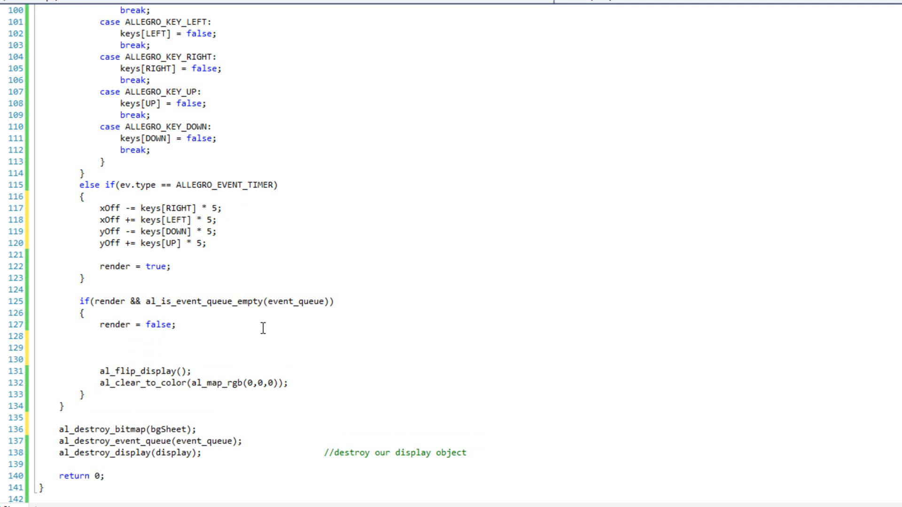
Add a for loop running i from 0 to mapSize in the render block.
type("for")
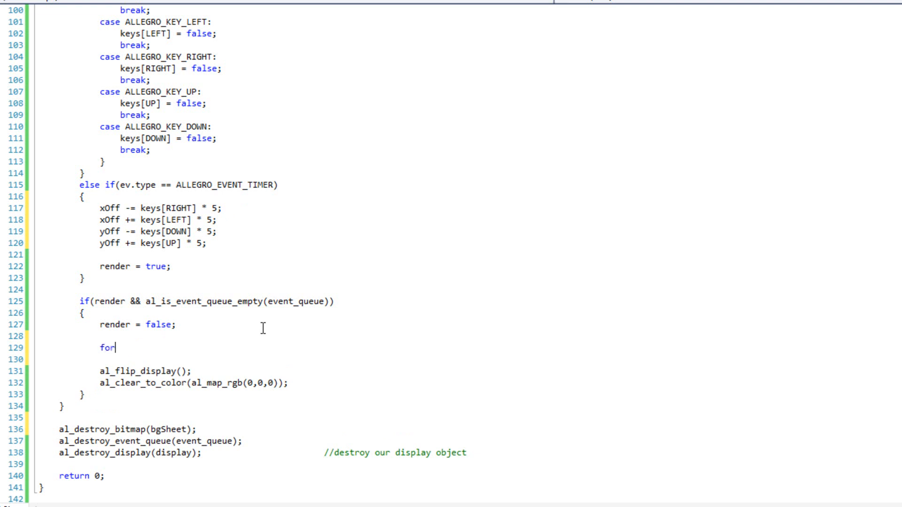
type("(int i =")
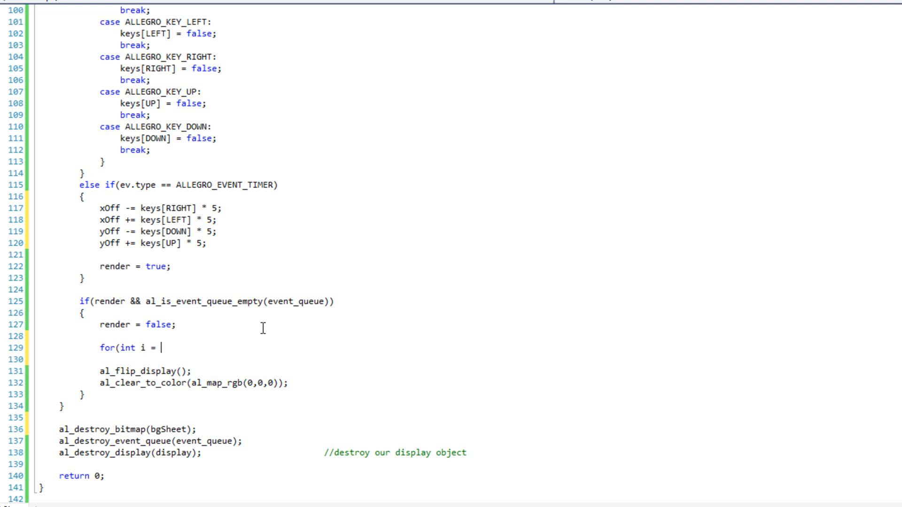
type("0; i <")
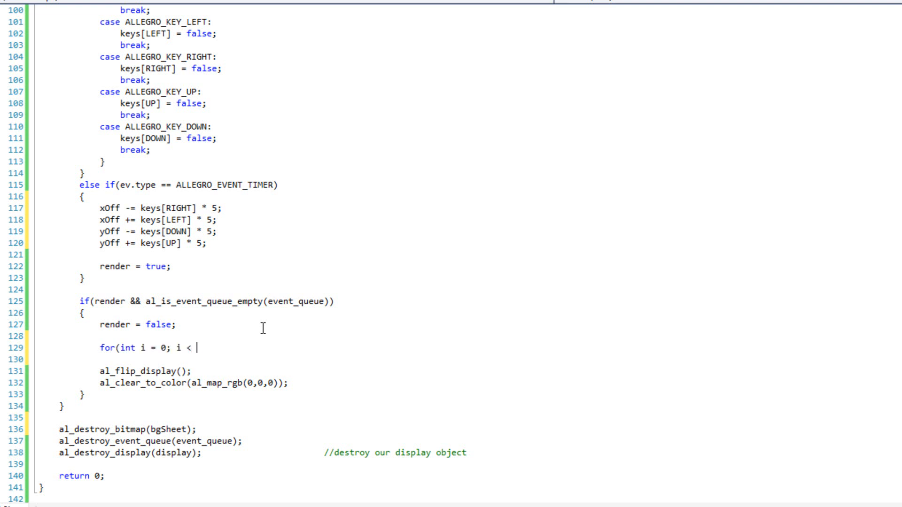
type("mapSize;")
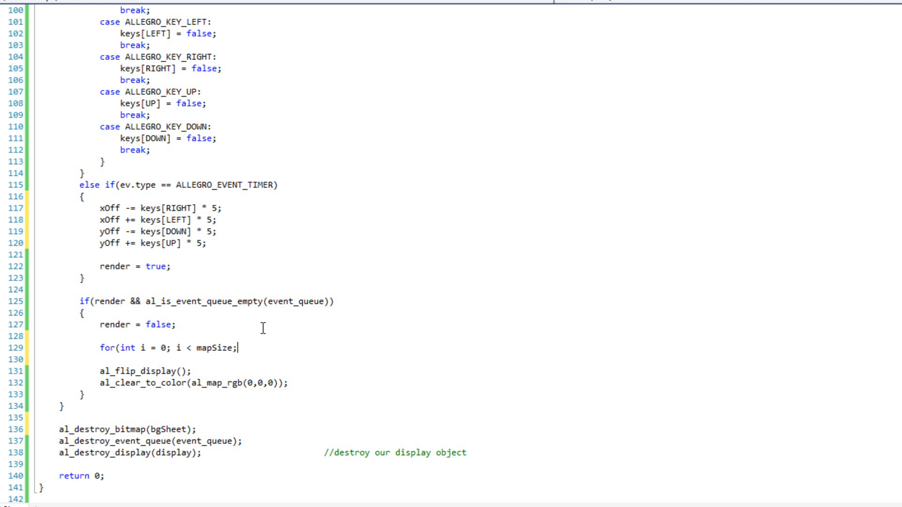
type("i++)")
left_click(190, 359)
type("{")
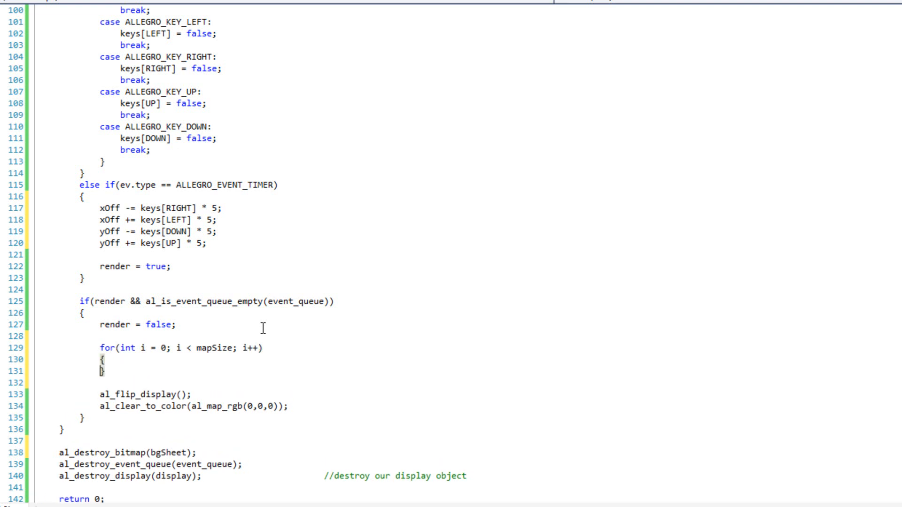
Begin an al_draw_bitmap_region(bgSheet, call inside the loop.
type("al_dr")
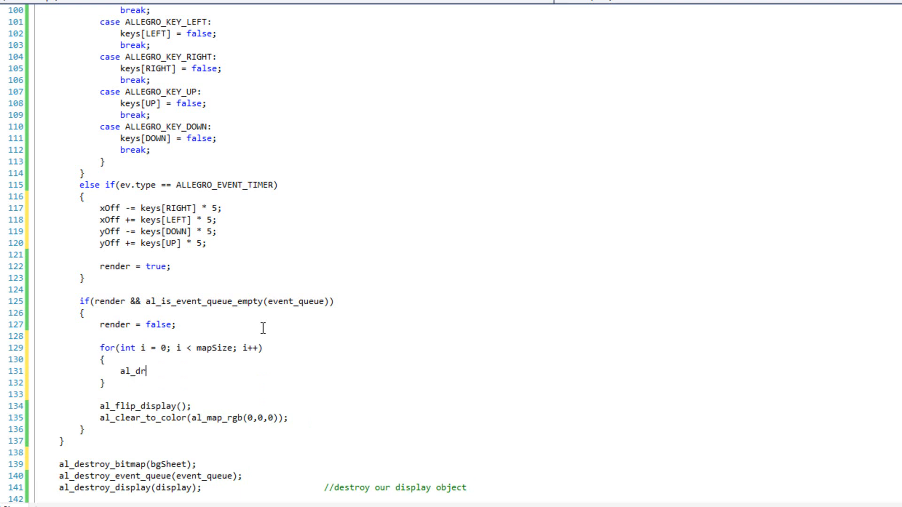
type("aw_bitmap_regi")
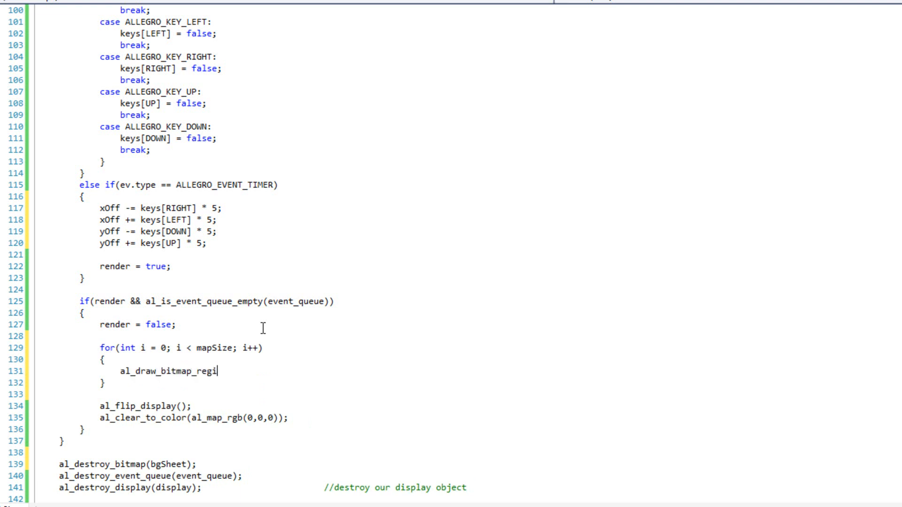
type("on(")
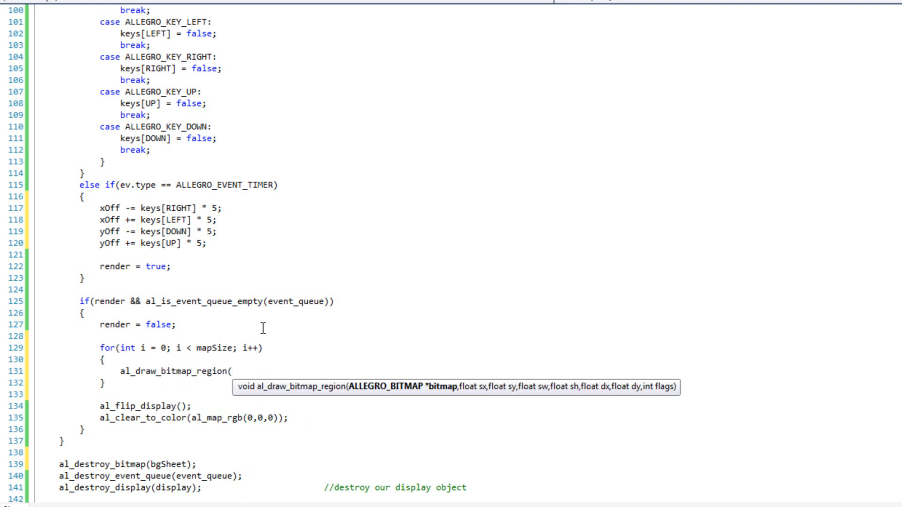
type("bgSheet,")
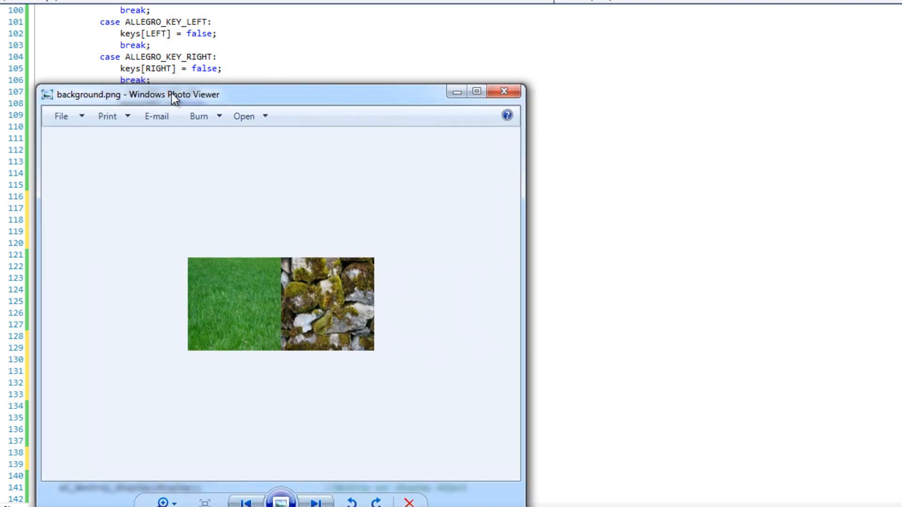
mouse_move(184, 264)
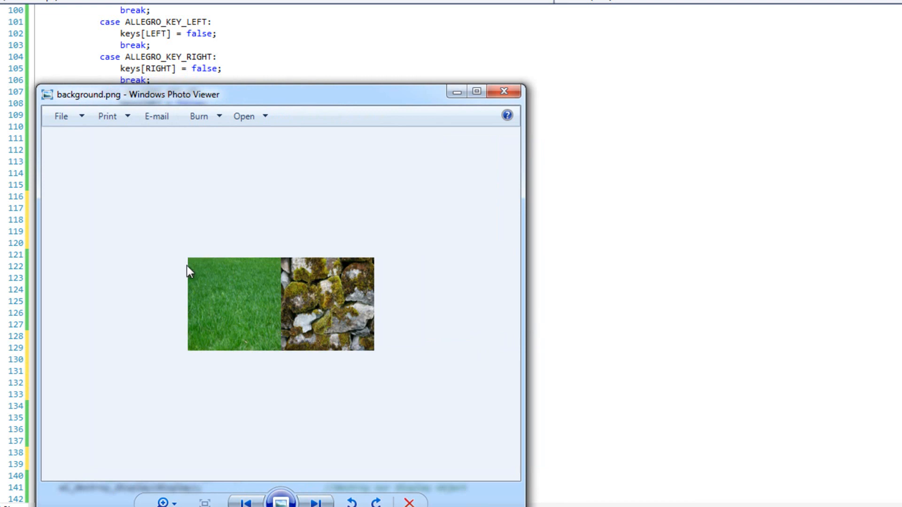
mouse_move(289, 267)
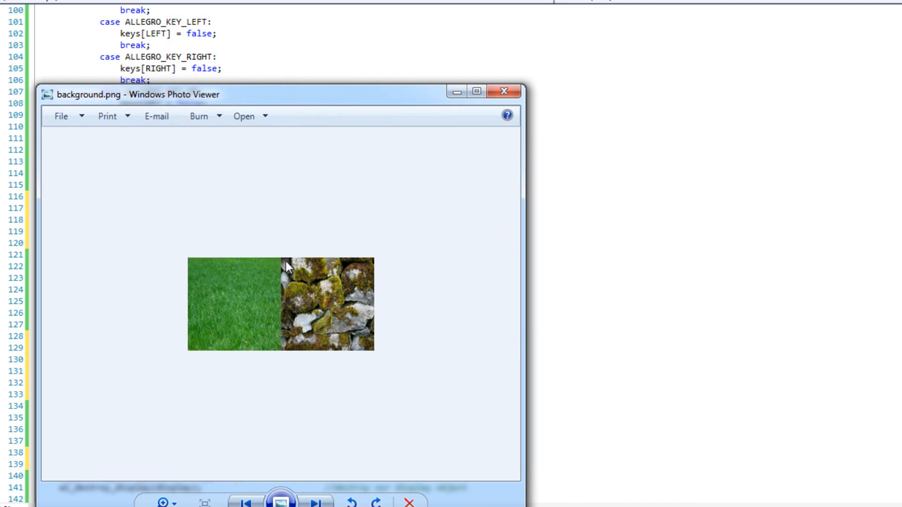
mouse_move(278, 267)
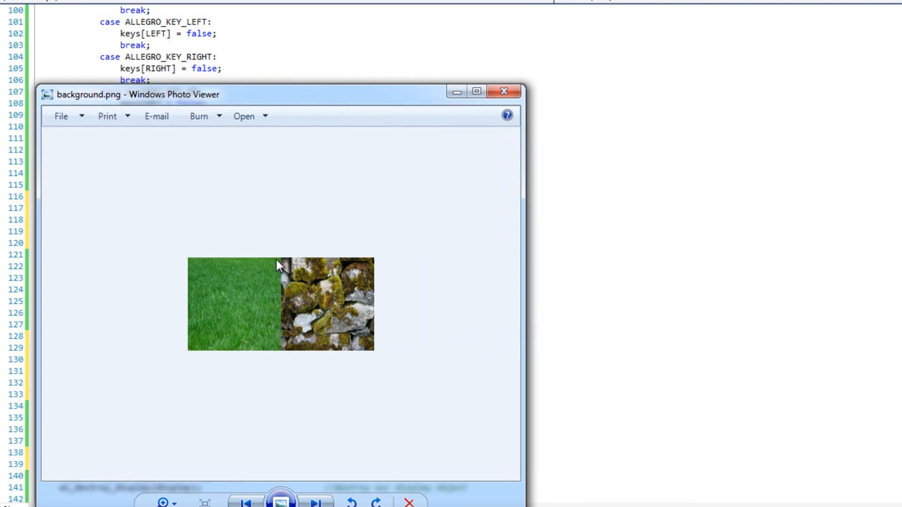
mouse_move(189, 265)
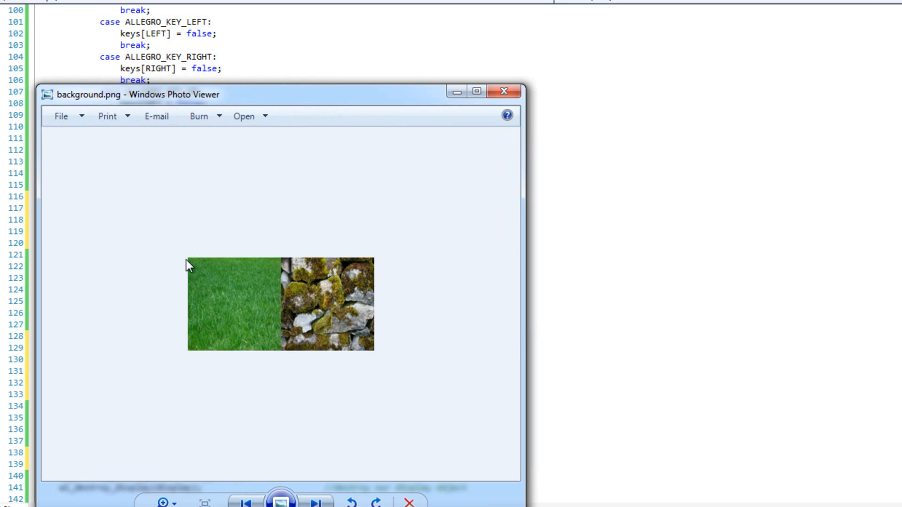
mouse_move(282, 264)
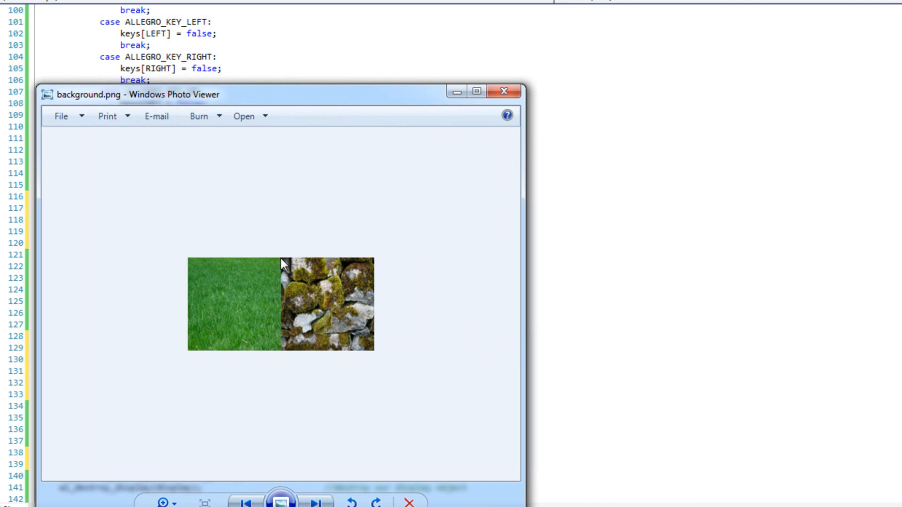
mouse_move(228, 250)
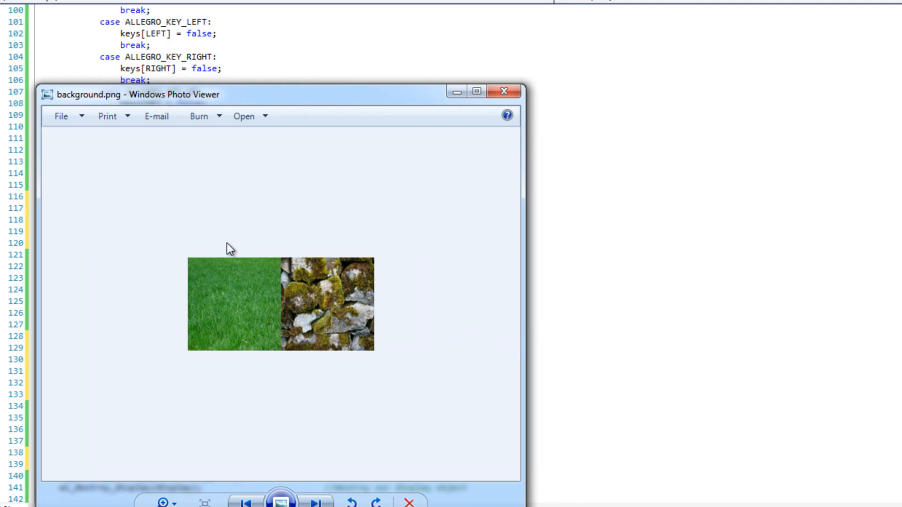
mouse_move(233, 234)
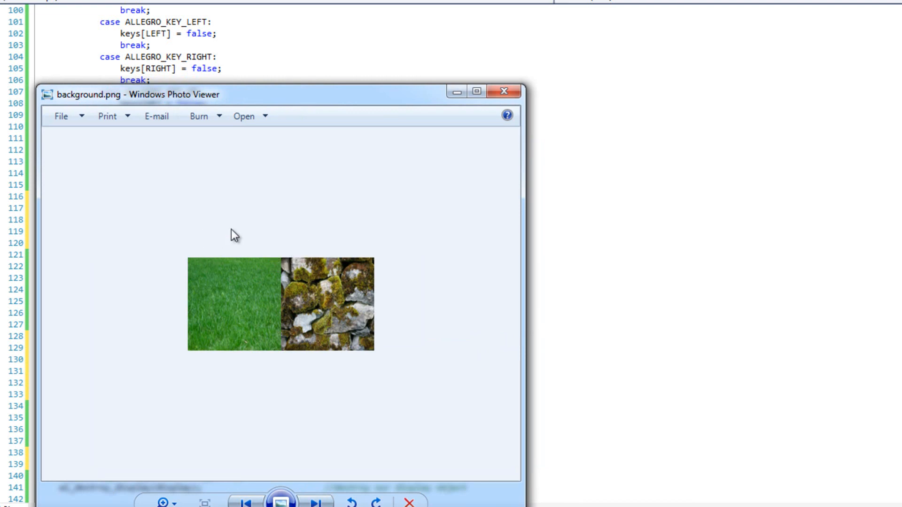
Close Photo Viewer and give the call its source x of tileSize * map[i].
left_click(505, 91)
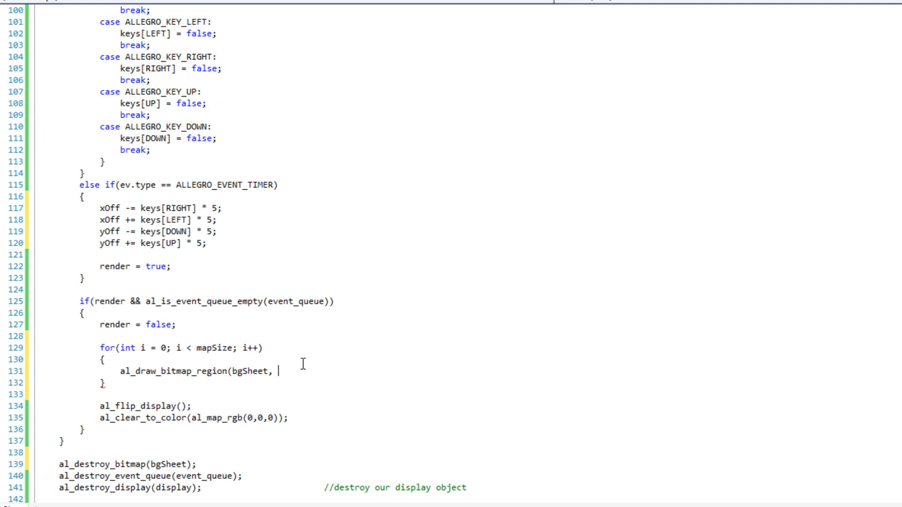
type("tileSize * m")
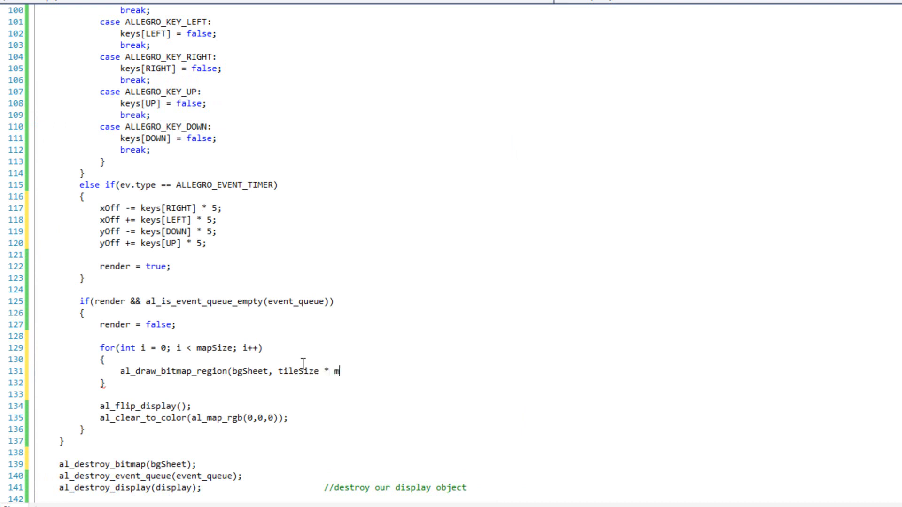
type("ap[i]")
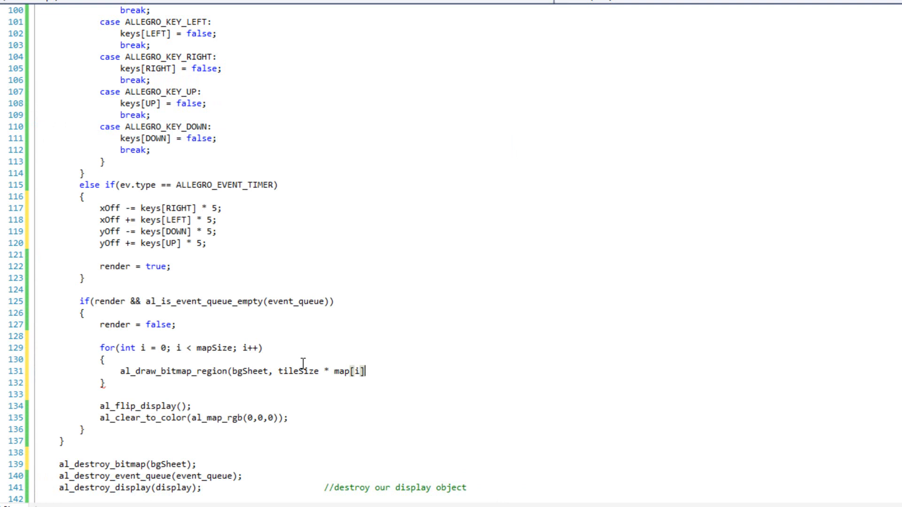
mouse_move(307, 376)
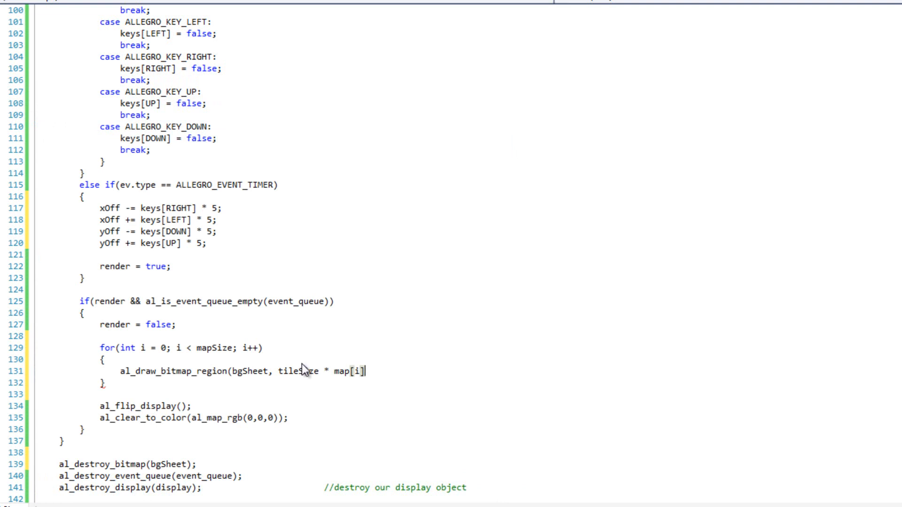
scroll("up", 3)
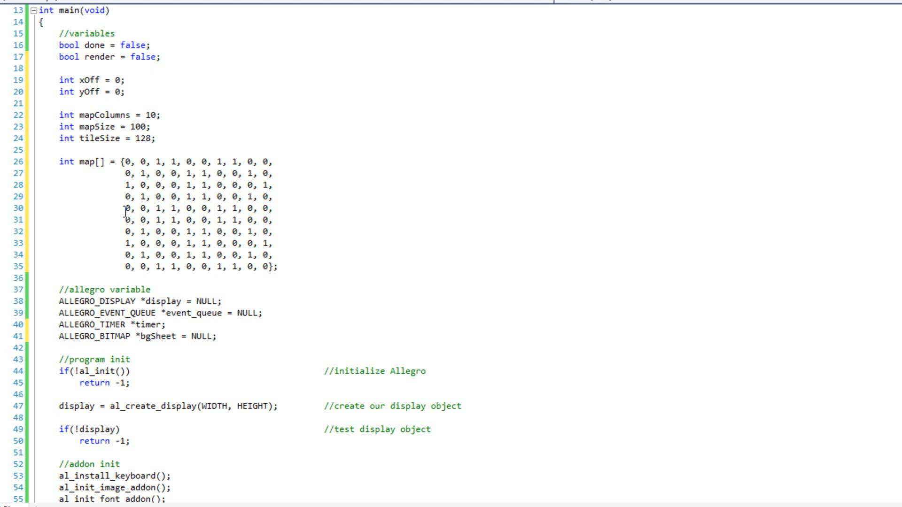
scroll("down", 3)
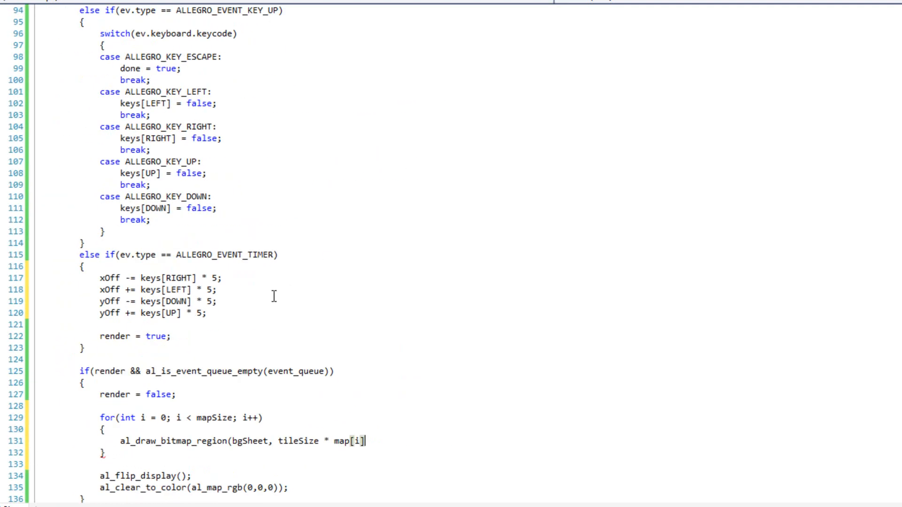
Continue the source region with 0, tileSize, tileSize.
type(",")
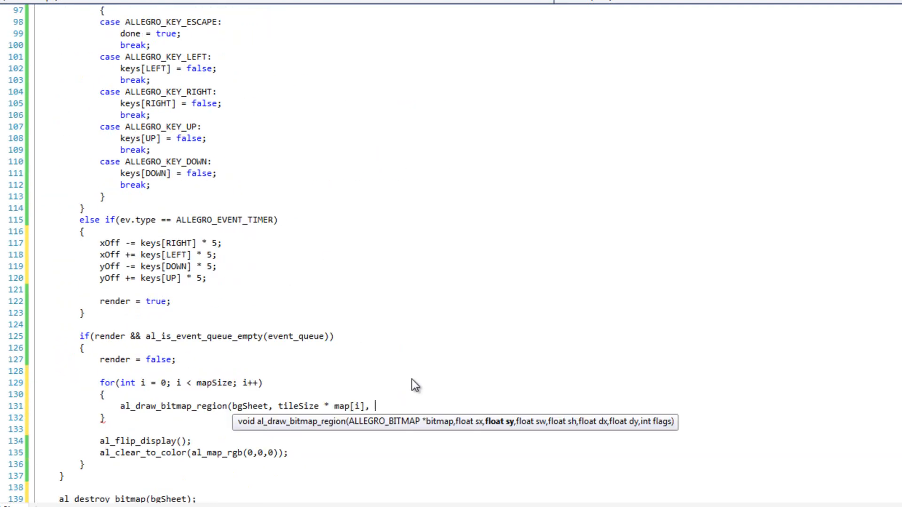
type("0")
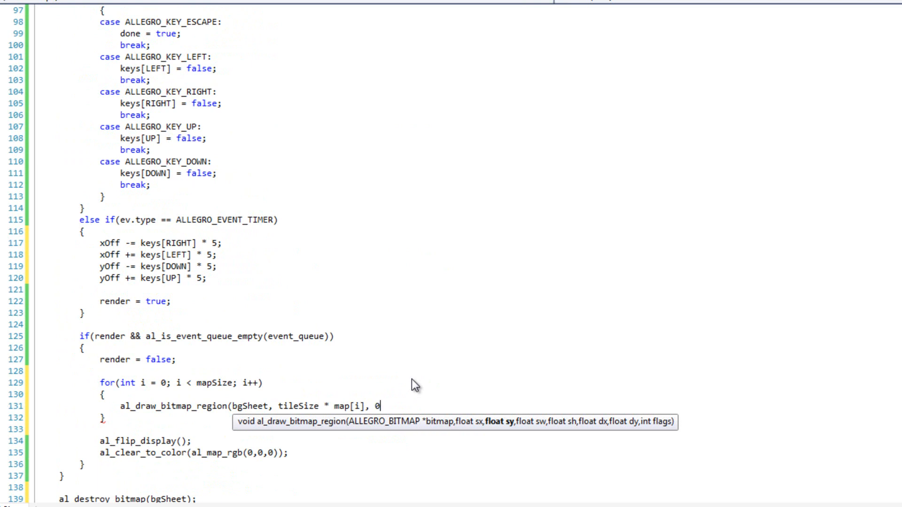
type(",")
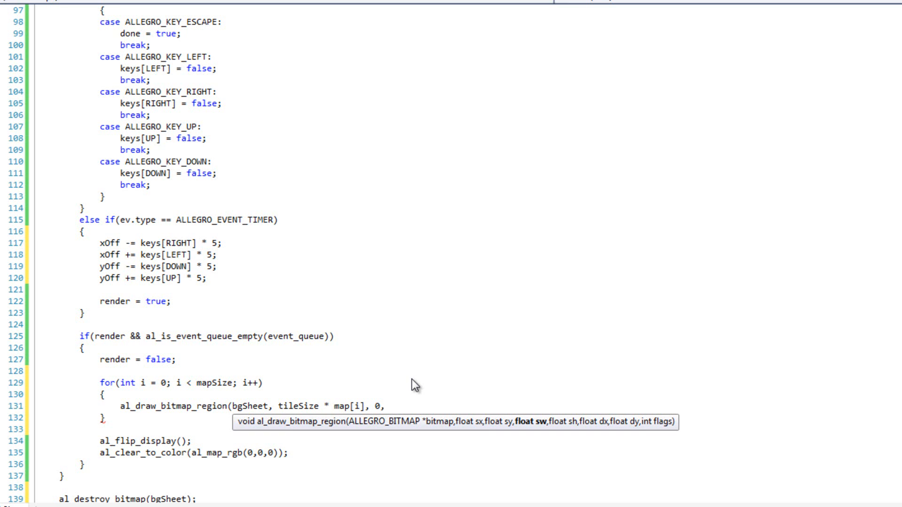
type("tileSize, tileSize,")
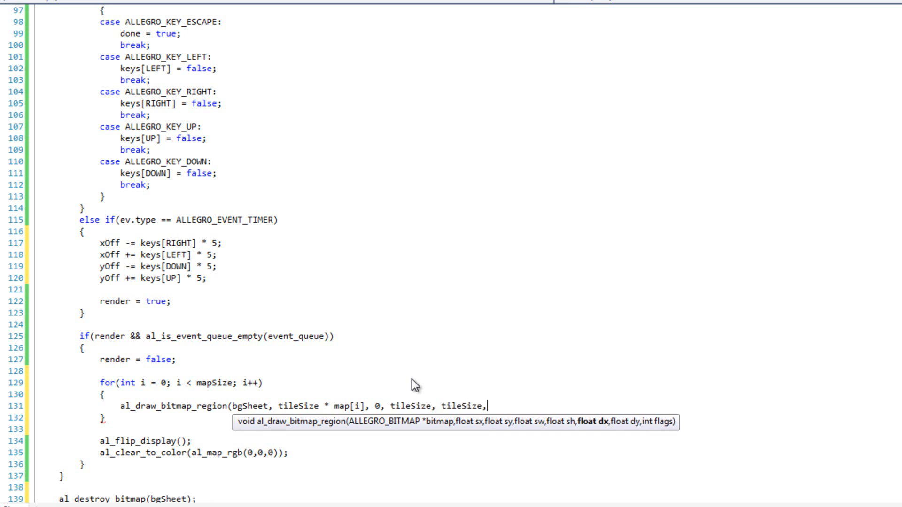
Write the tile x position as xOff + tileSize * (i % mapColumns).
key("Enter")
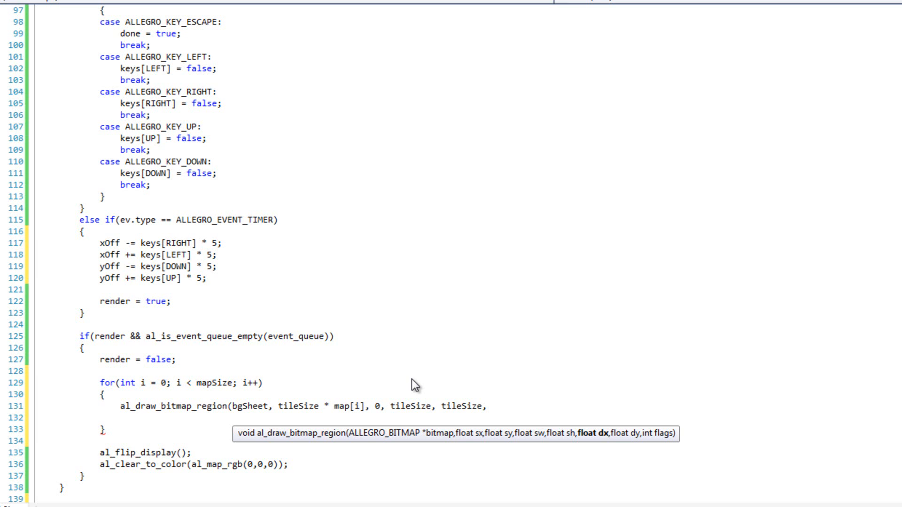
type("x")
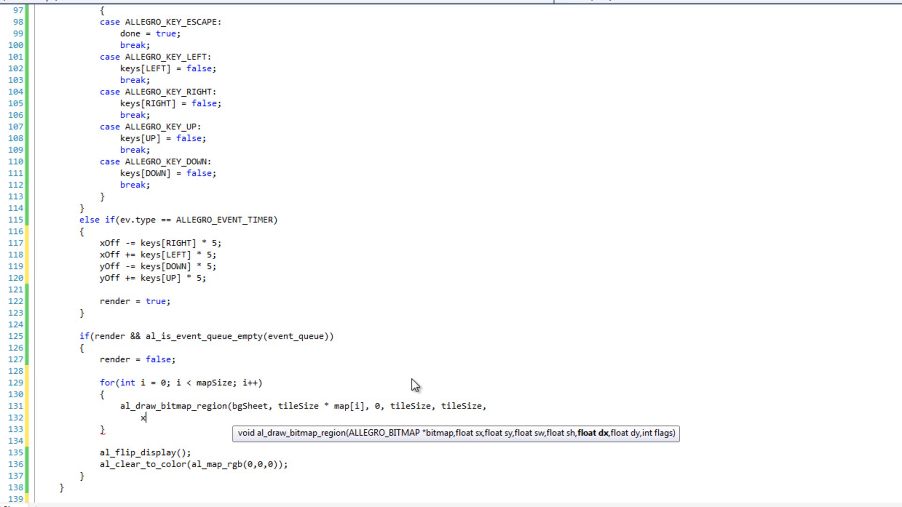
type("Off")
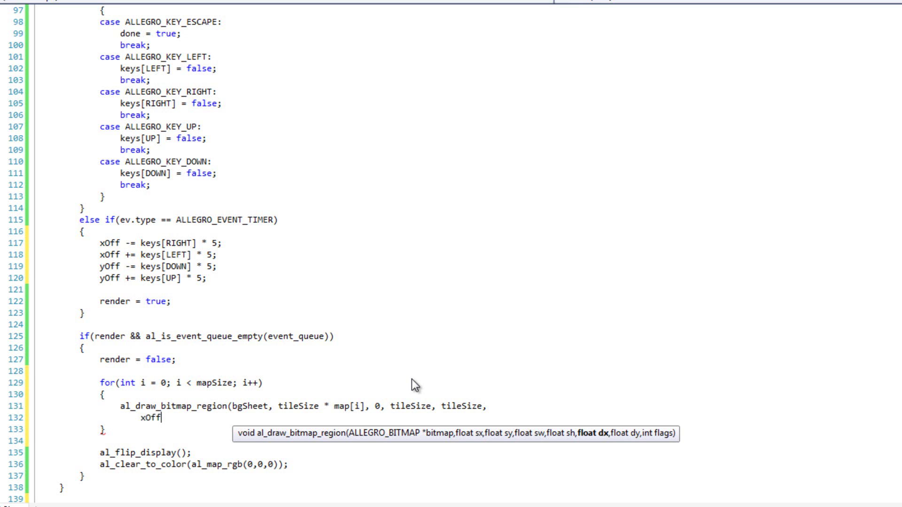
type("+")
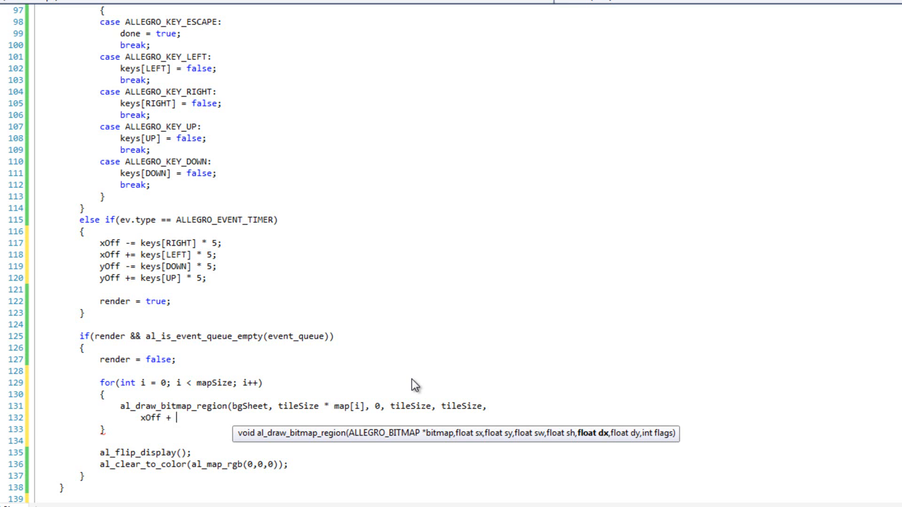
type("tile")
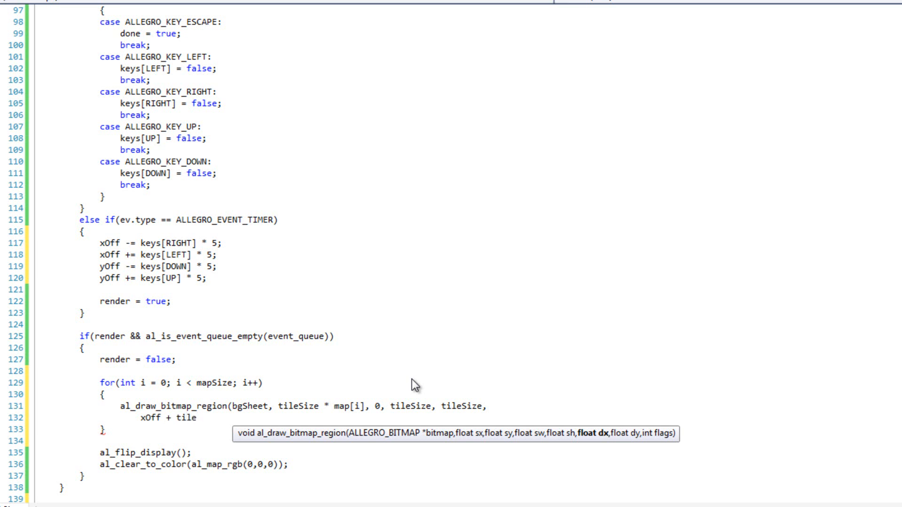
type("Size")
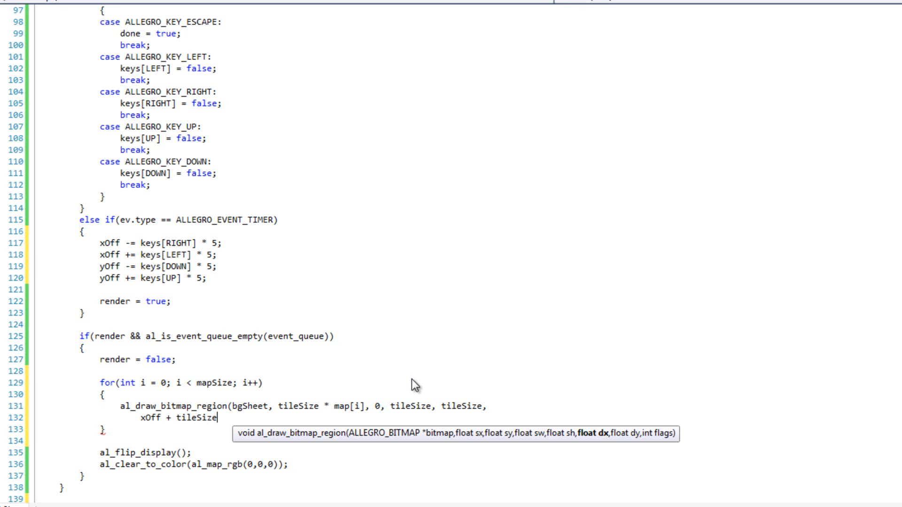
type("*")
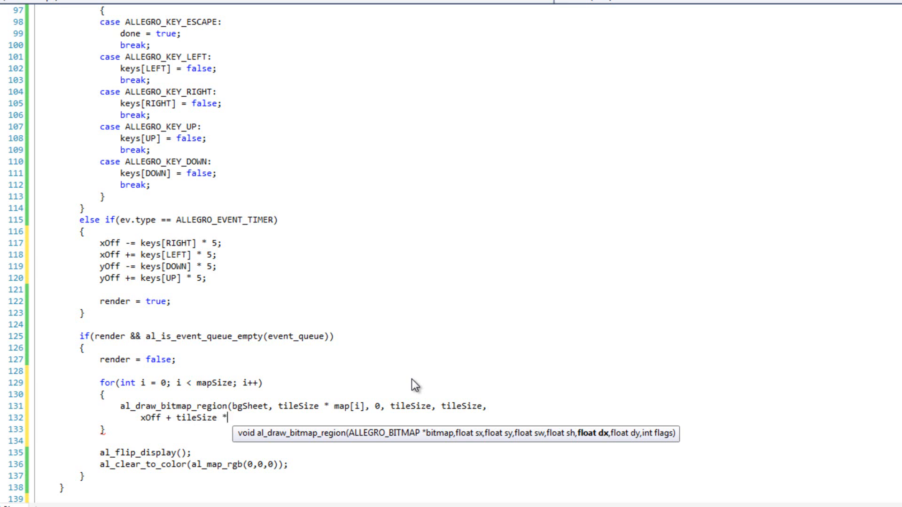
type("(")
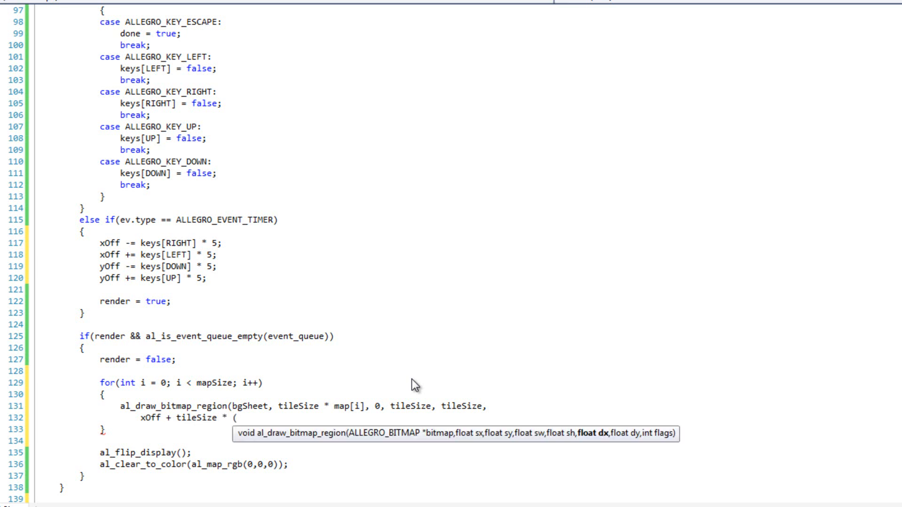
type("i")
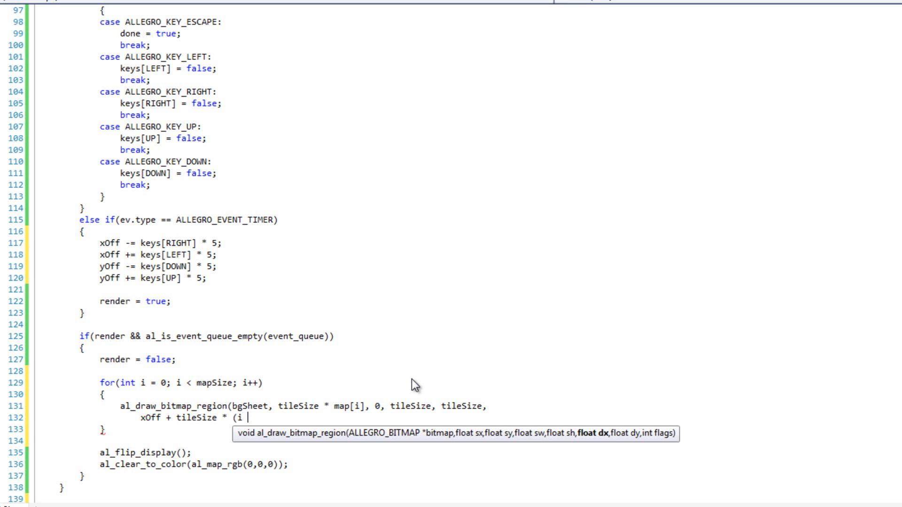
type("% ap")
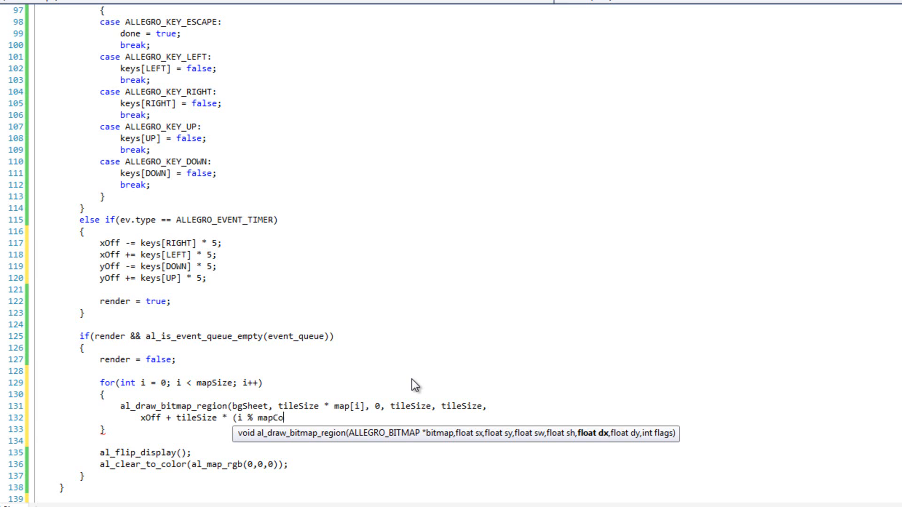
type("lumns),")
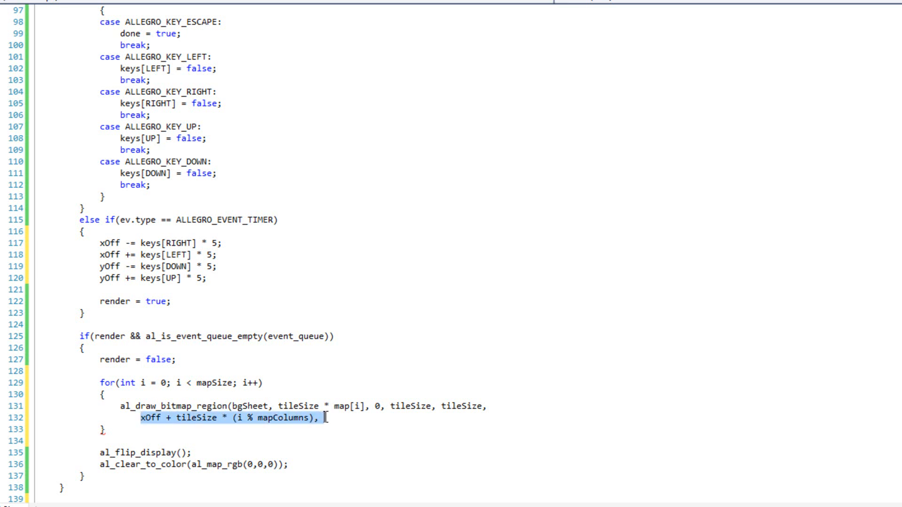
Write the y position as yOff + tileSize * (i / mapColumns) and close the call with flags 0.
double_click(150, 417)
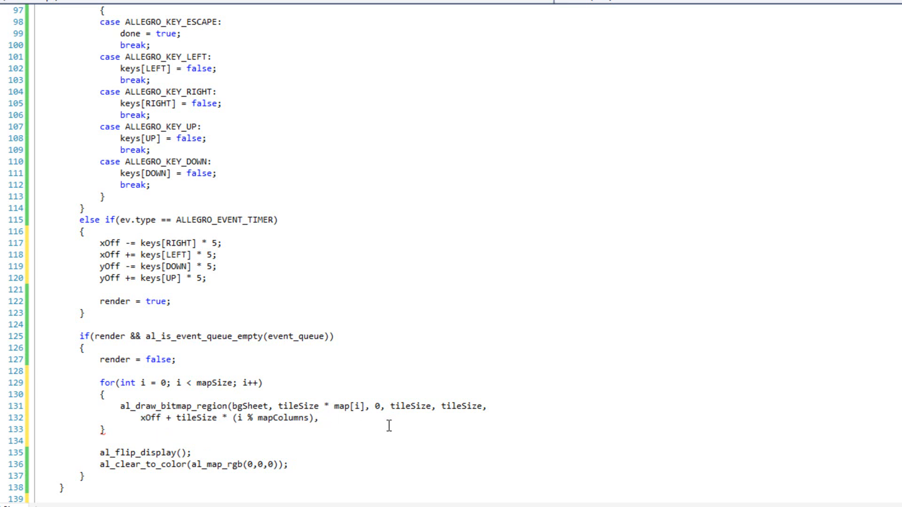
type("yOff + tileSize * (")
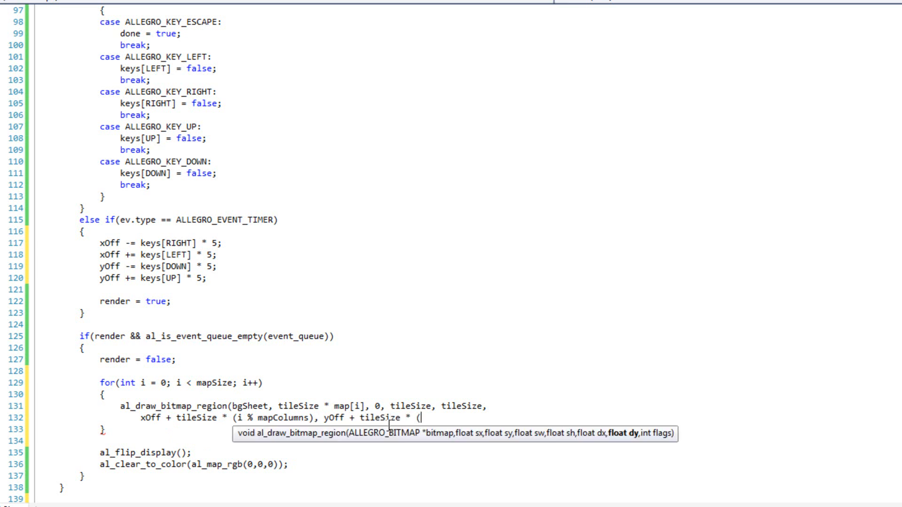
type("i / m")
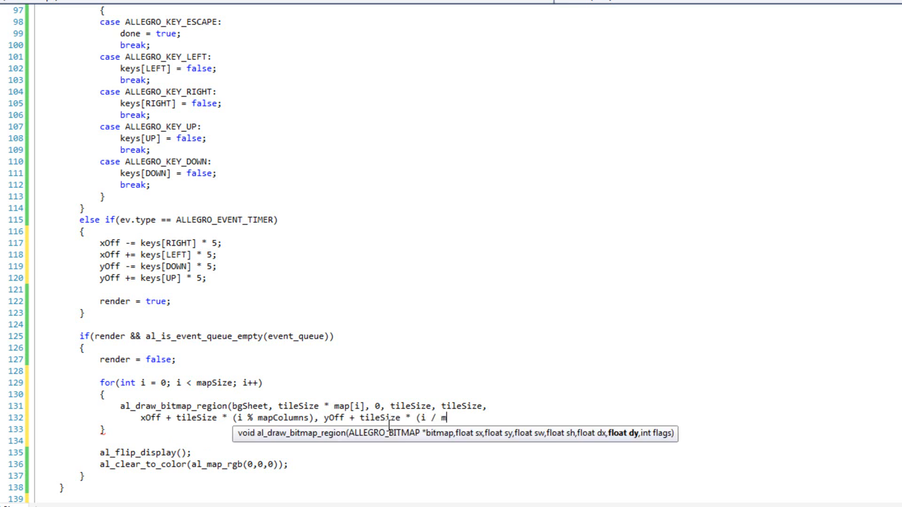
type("apColumns")
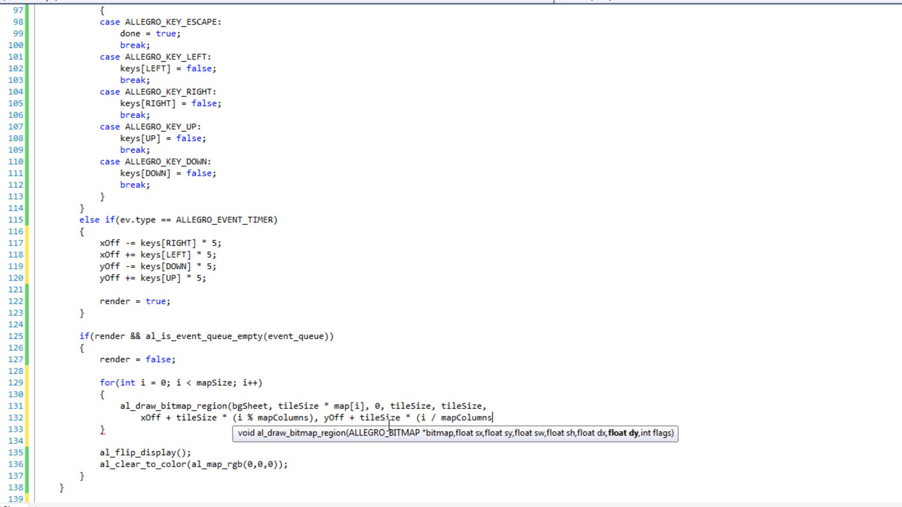
type(", 0);")
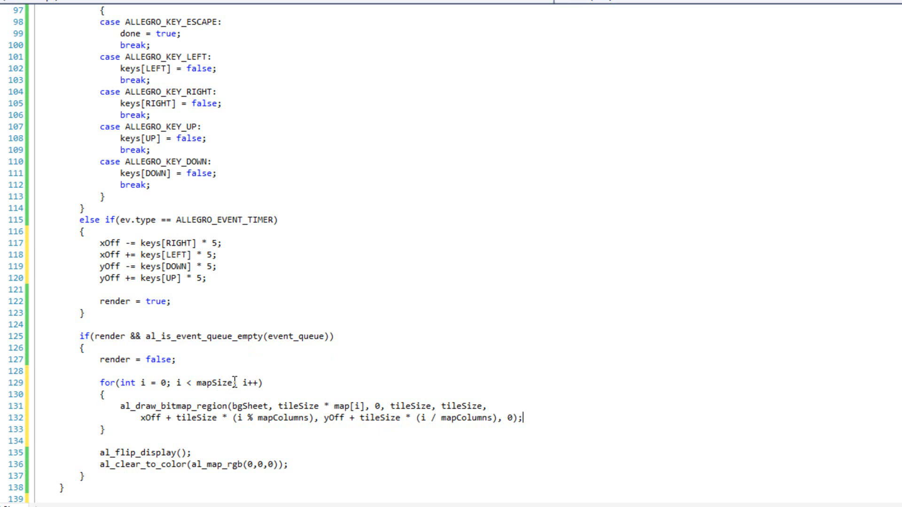
mouse_move(675, 177)
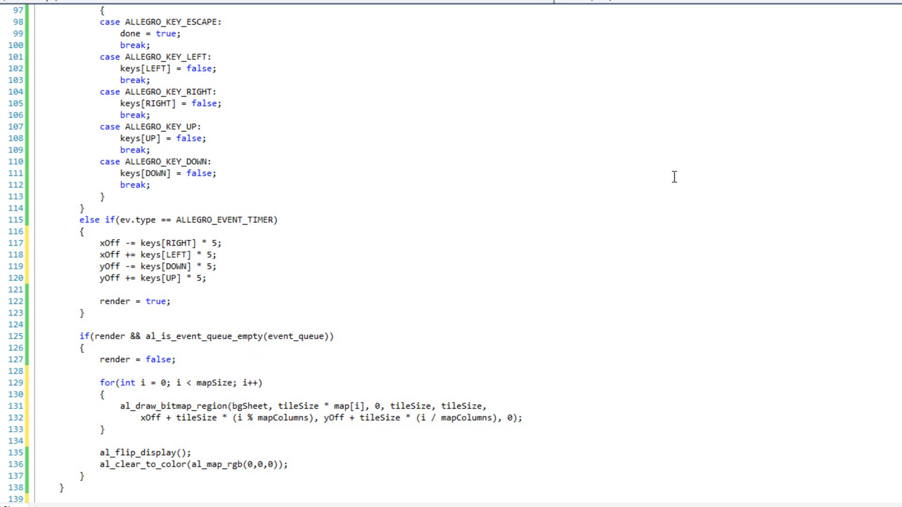
mouse_move(603, 259)
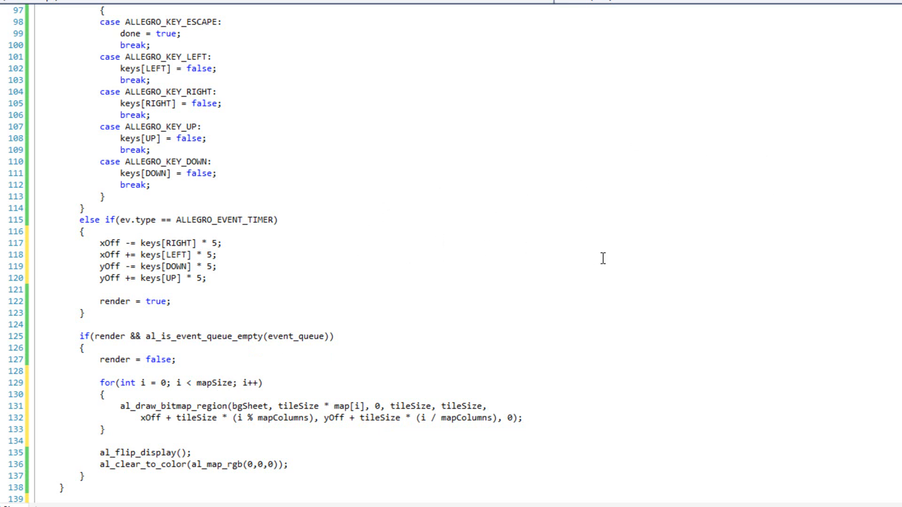
mouse_move(435, 233)
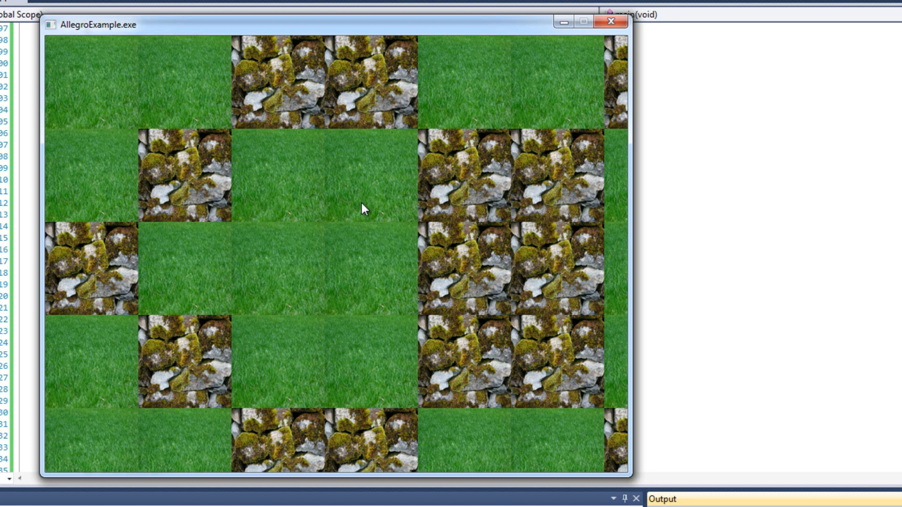
mouse_move(487, 32)
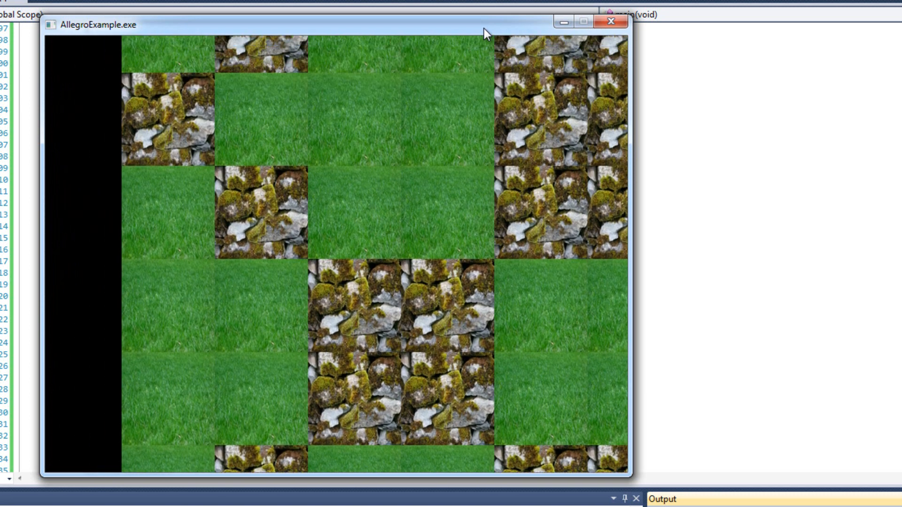
mouse_move(404, 150)
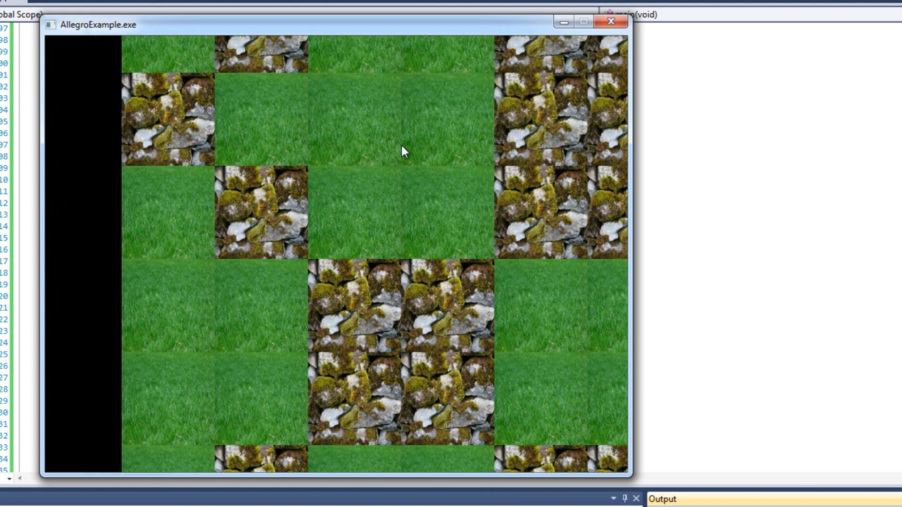
mouse_move(342, 170)
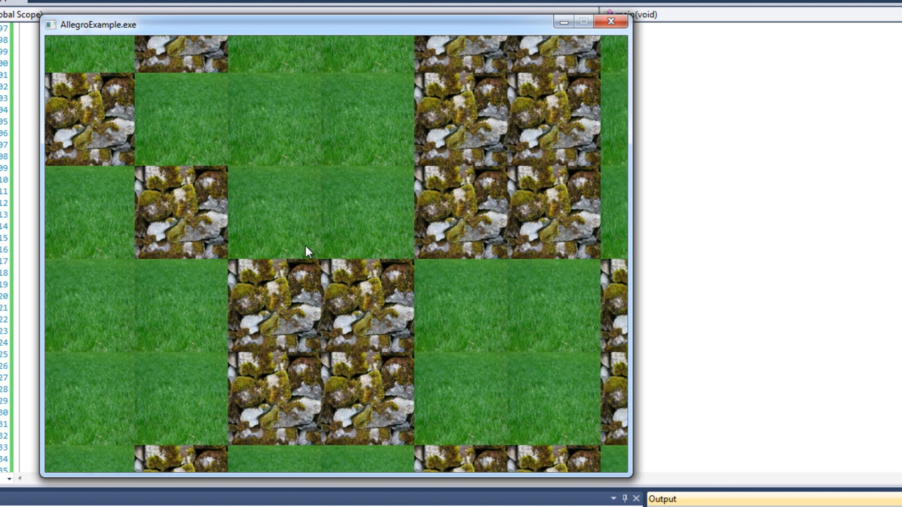
mouse_move(445, 197)
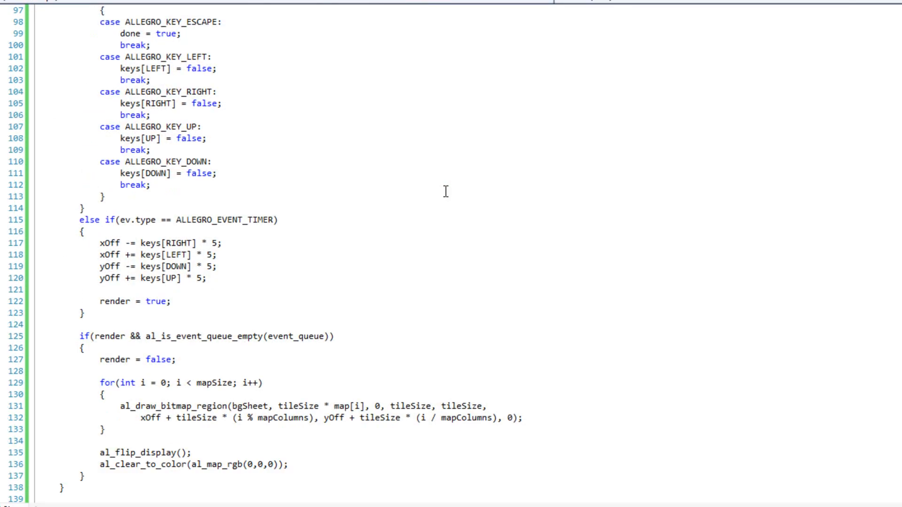
mouse_move(440, 227)
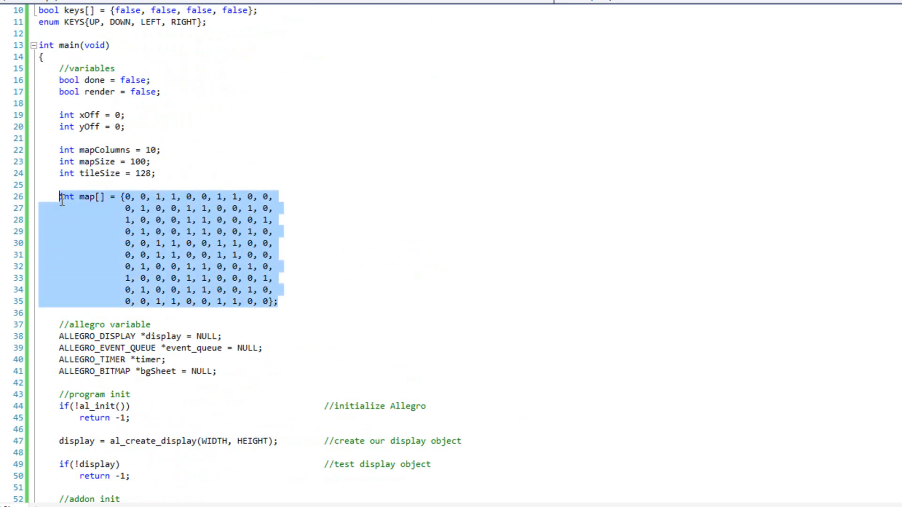
mouse_move(426, 206)
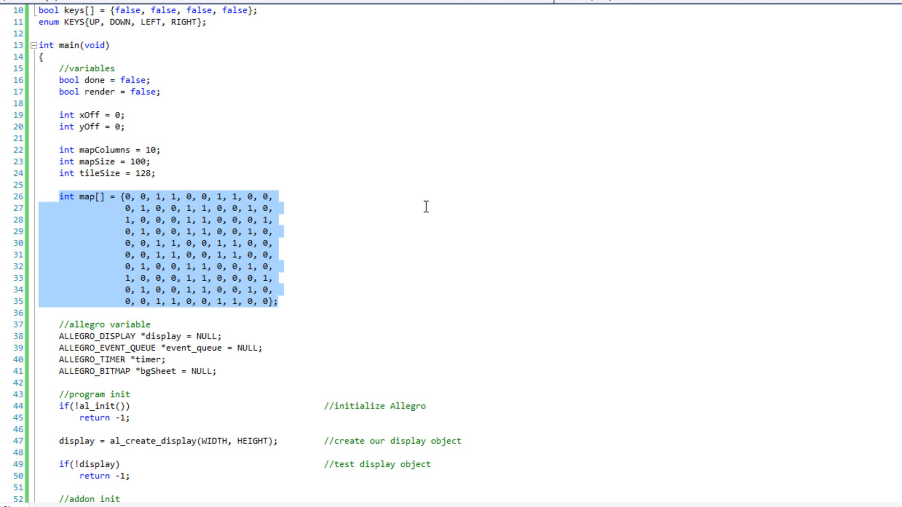
mouse_move(308, 182)
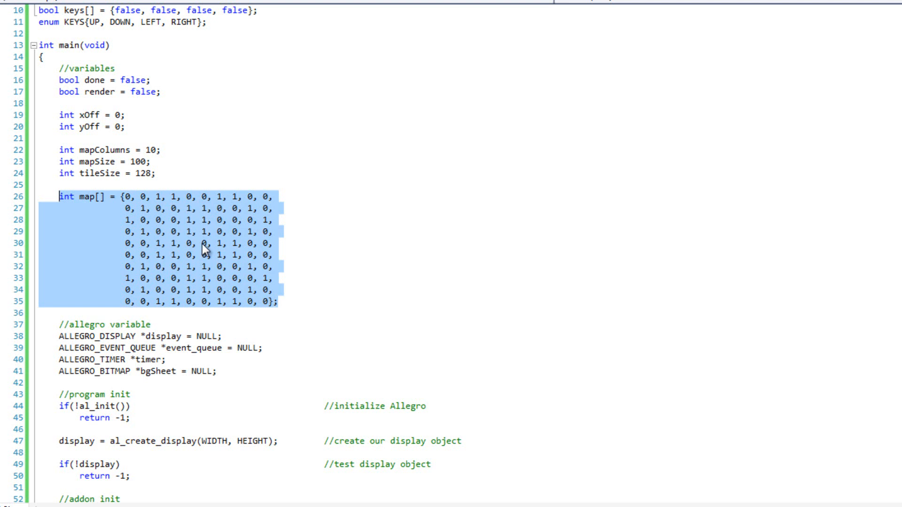
mouse_move(328, 231)
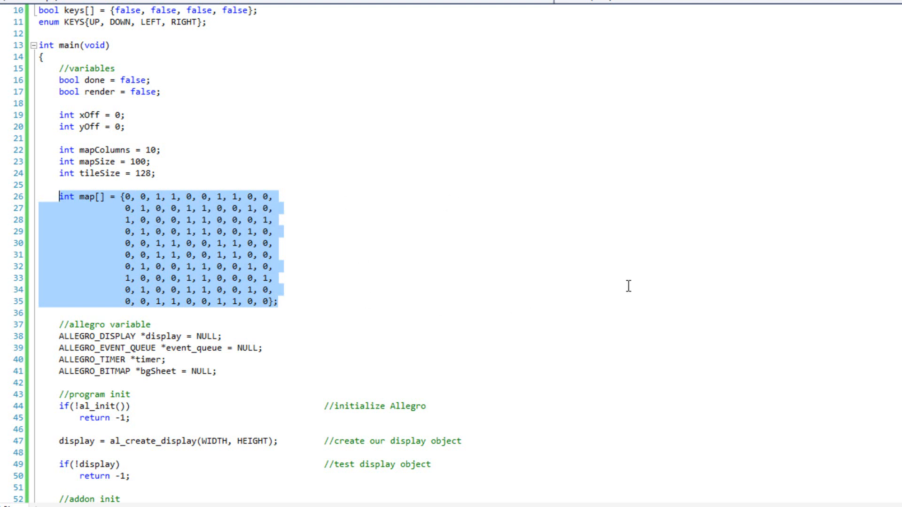
mouse_move(669, 216)
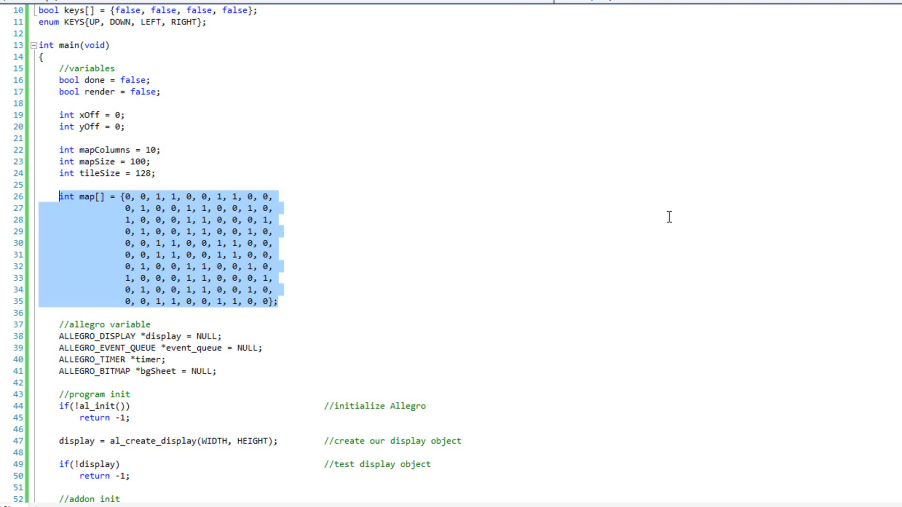